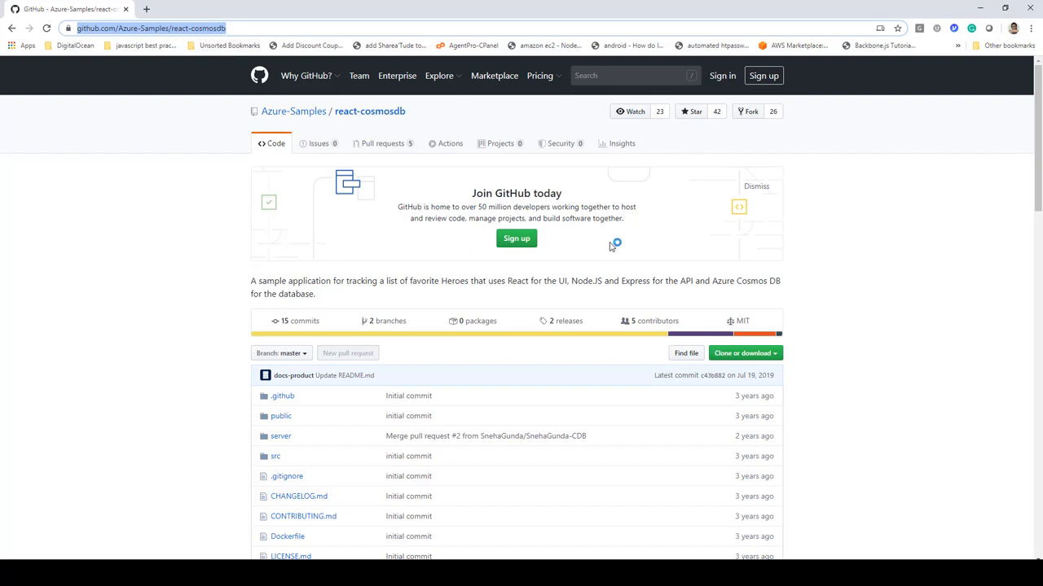
- Copy the git clone command from the README's Get Started section
scroll(down, 3)
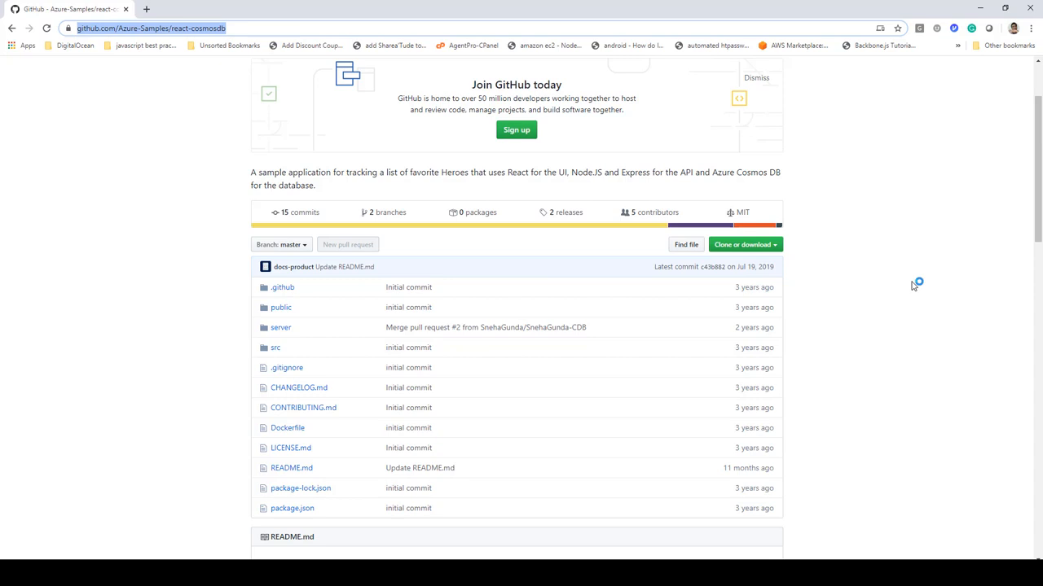
scroll(down, 3)
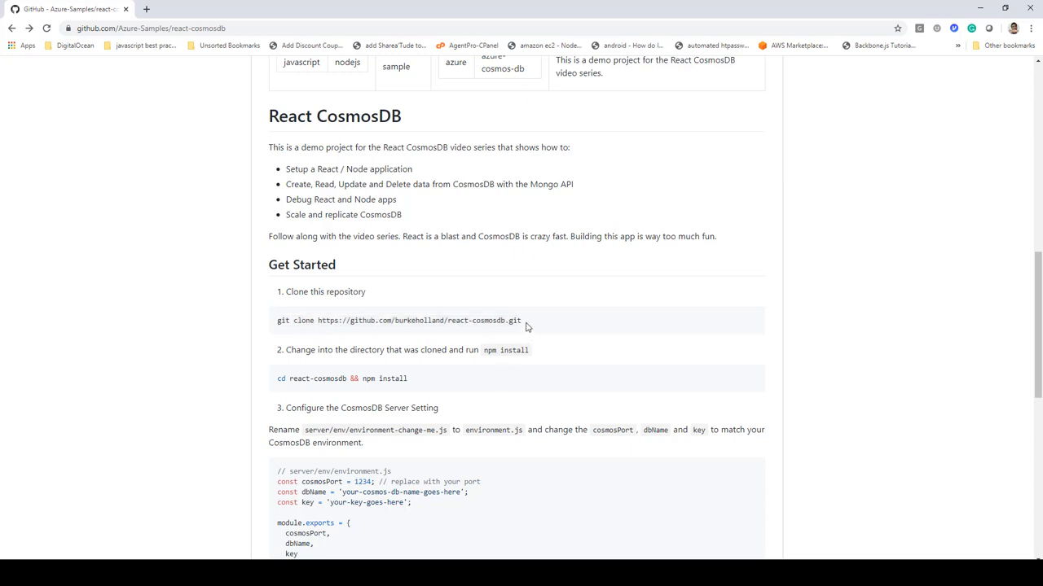
right_click(399, 319)
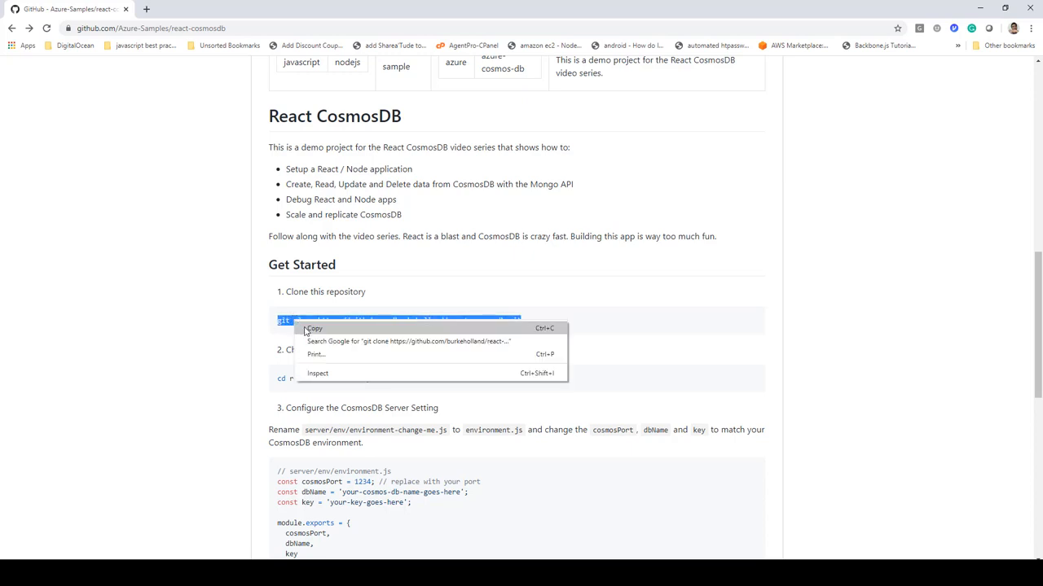
click(313, 329)
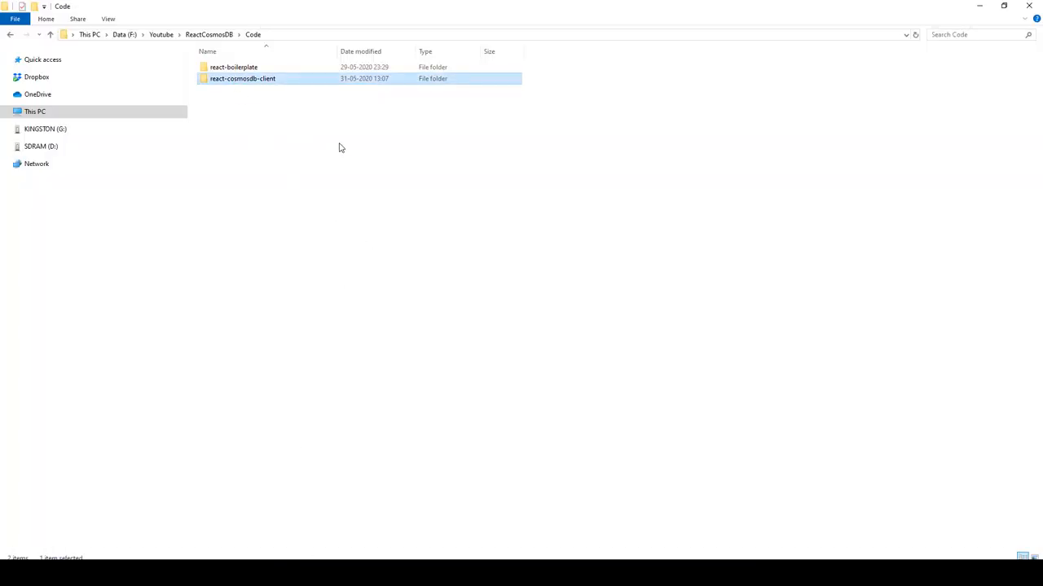
mouse_move(270, 96)
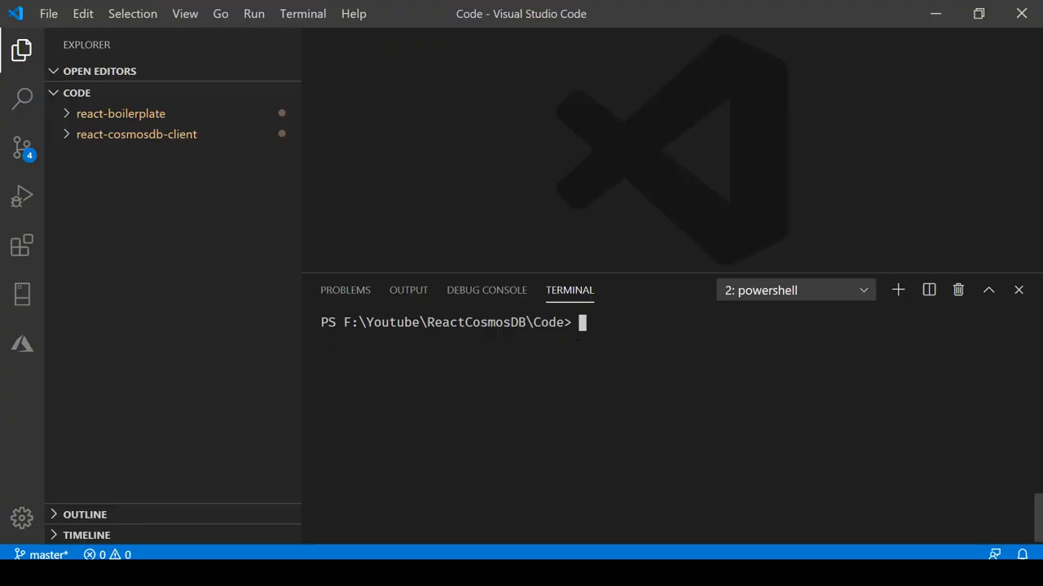
text(git clone https://github.com/burkeholland/react-cosmosdb.git)
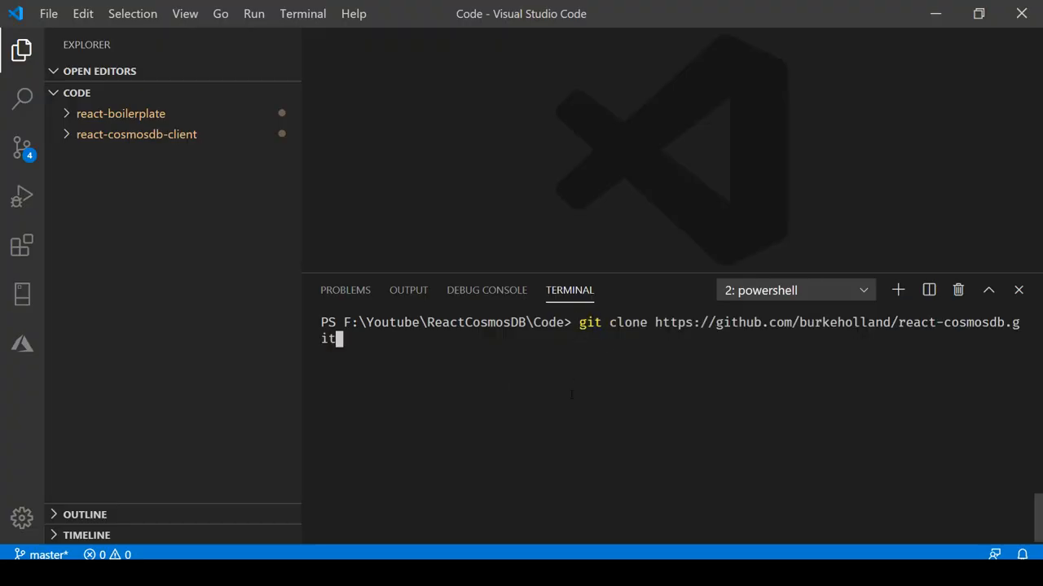
key(enter)
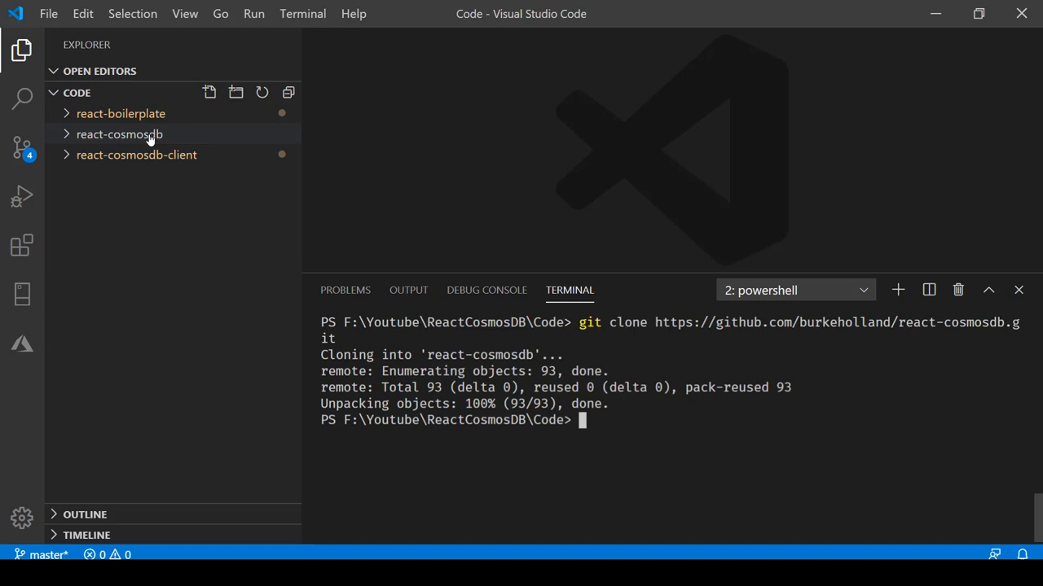
click(119, 134)
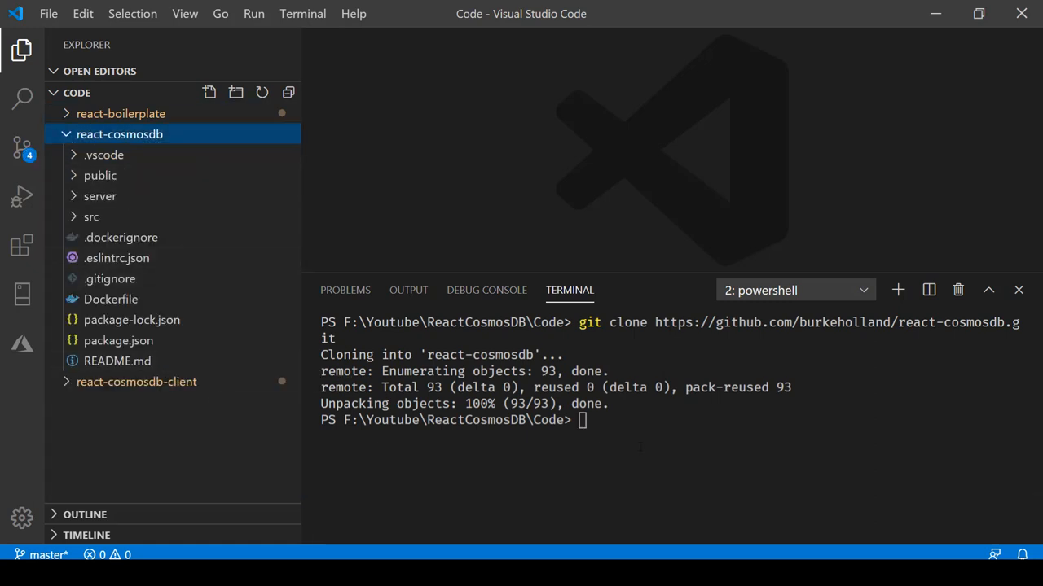
- Change the terminal directory into react-cosmosdb and start the npm command
text(cd react)
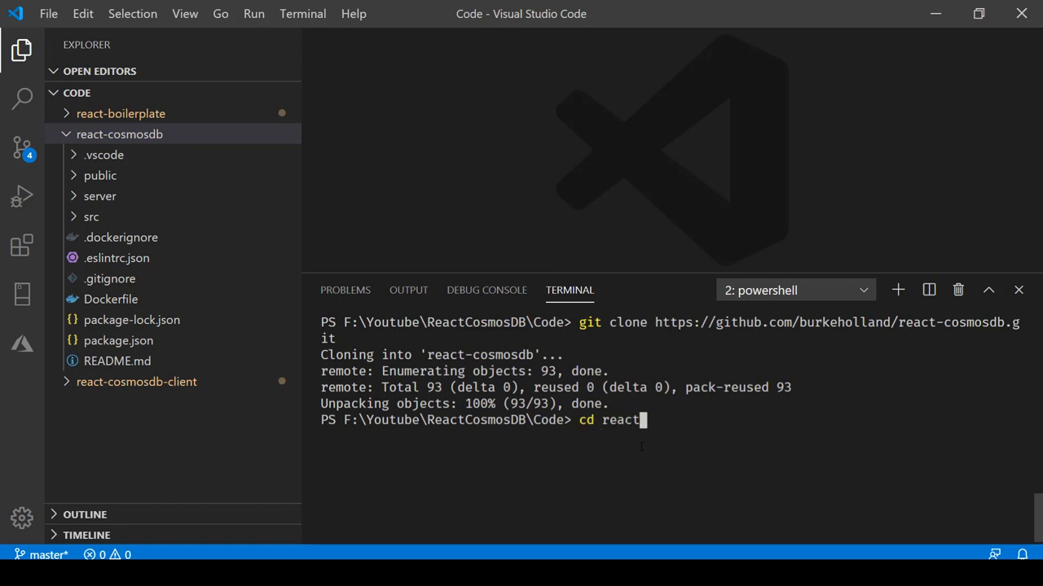
text(-cosmosdb)
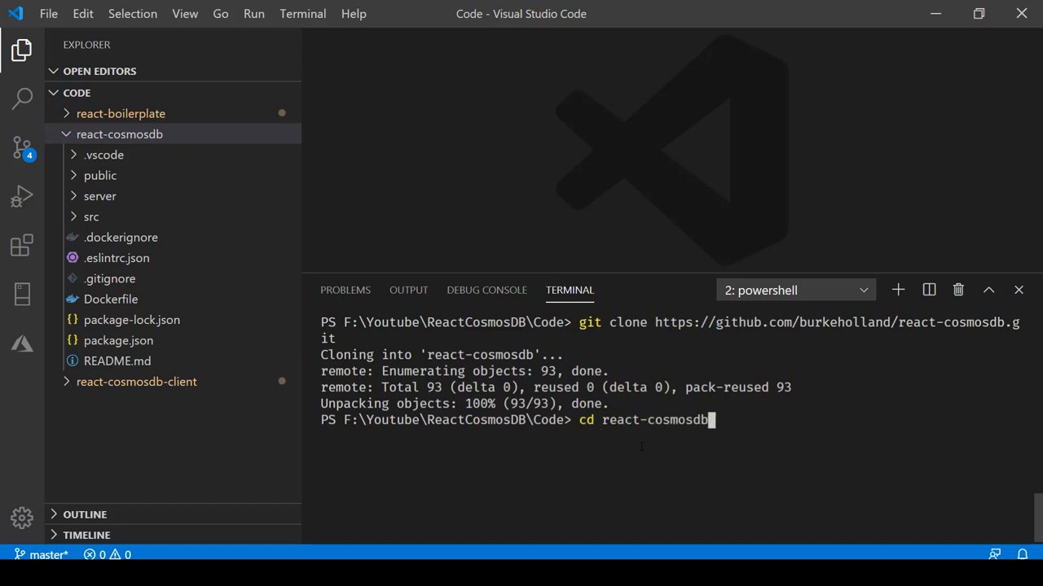
text(npm install)
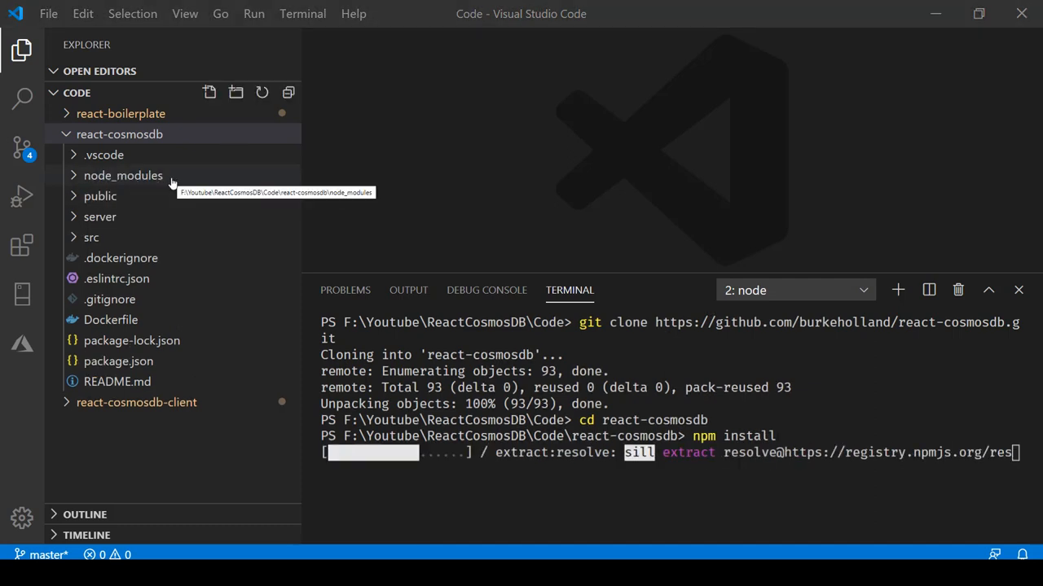
- Inspect the installed node_modules folder, then run npm audit fix on the vulnerabilities
click(120, 134)
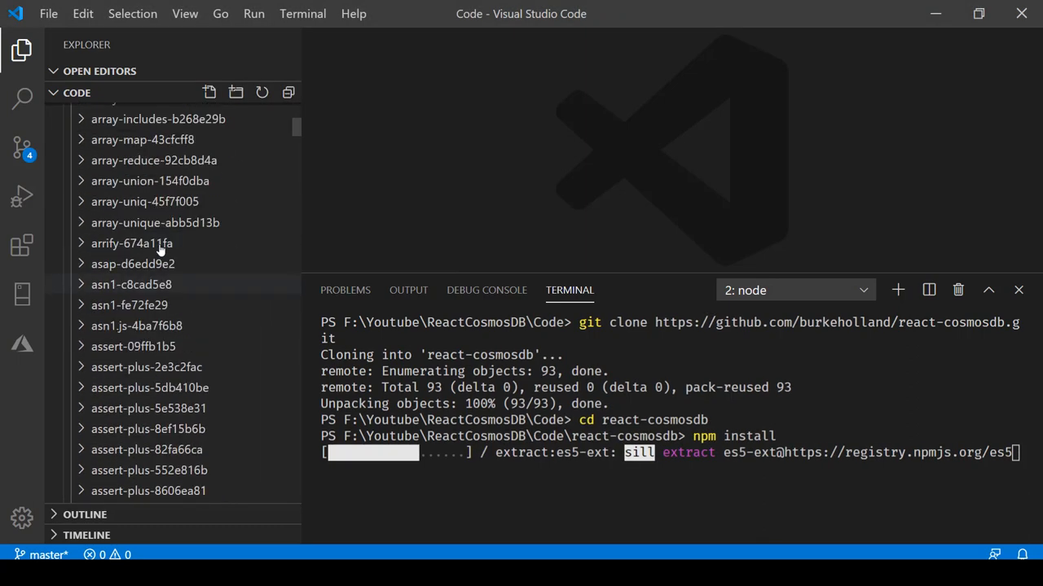
click(123, 176)
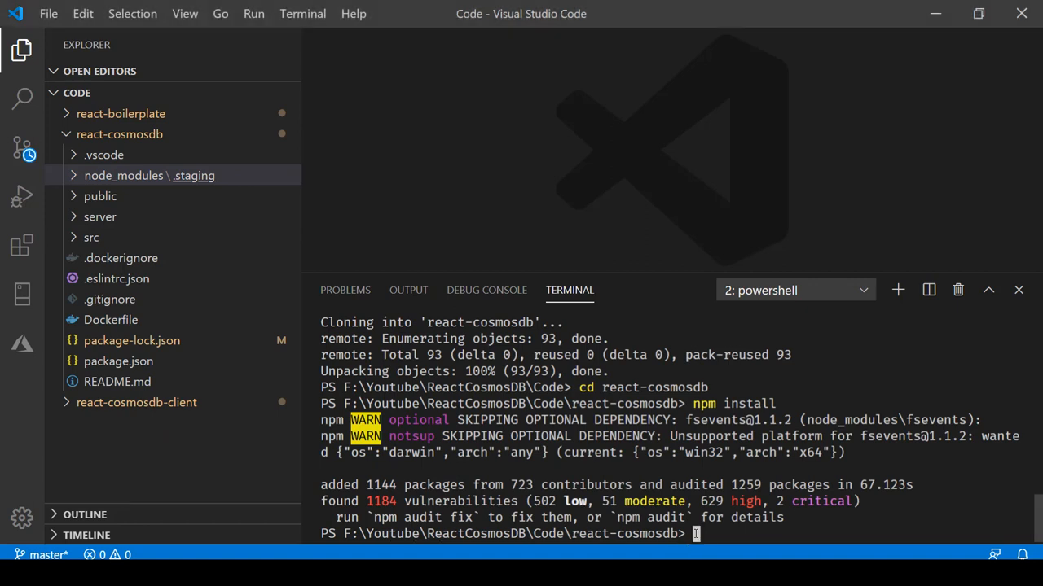
text(npm audit fix)
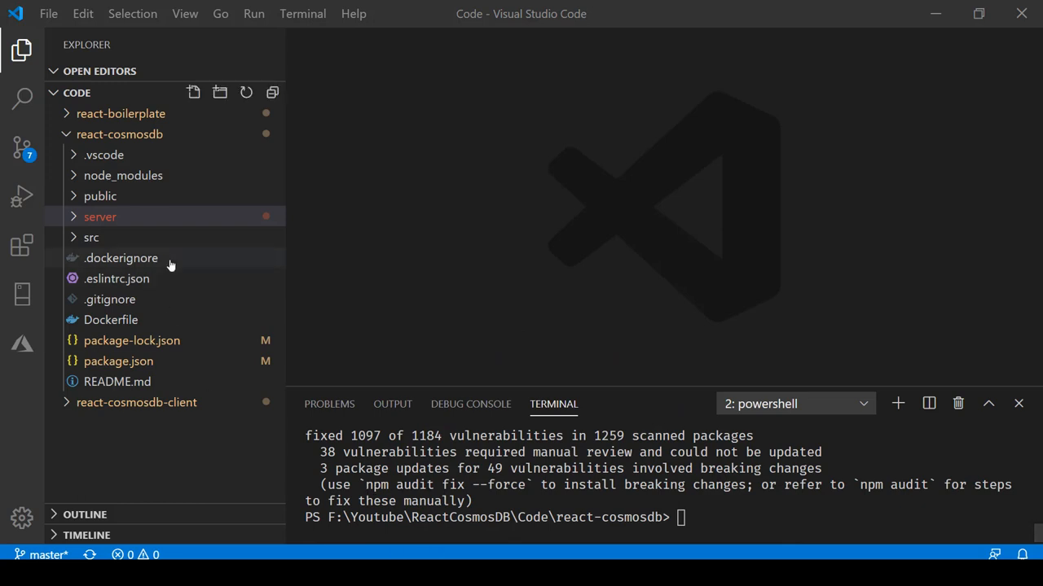
mouse_move(98, 251)
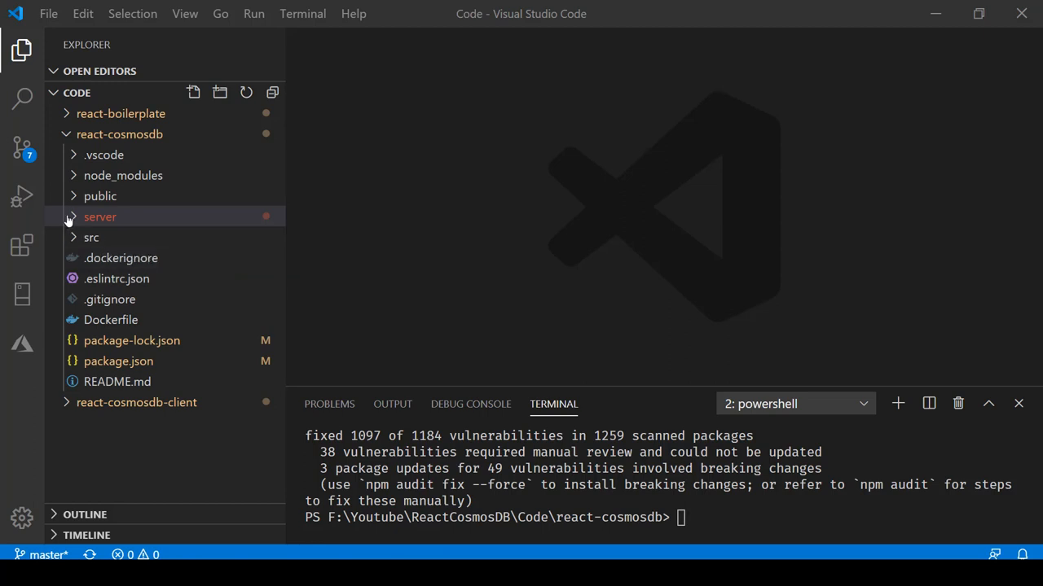
- Open server/env/environment.js and review its placeholder port, dbName and key settings
click(101, 216)
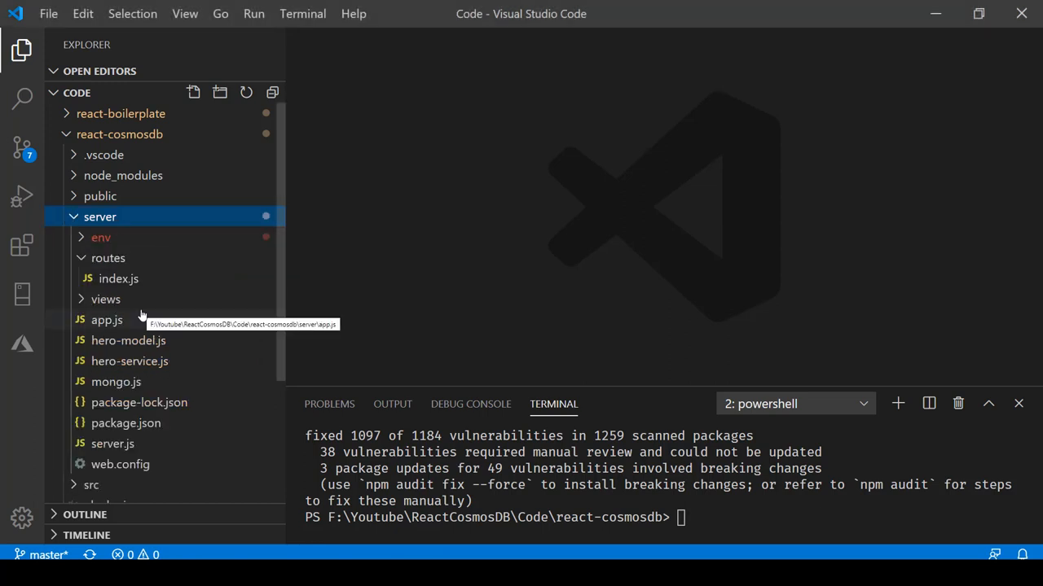
click(107, 258)
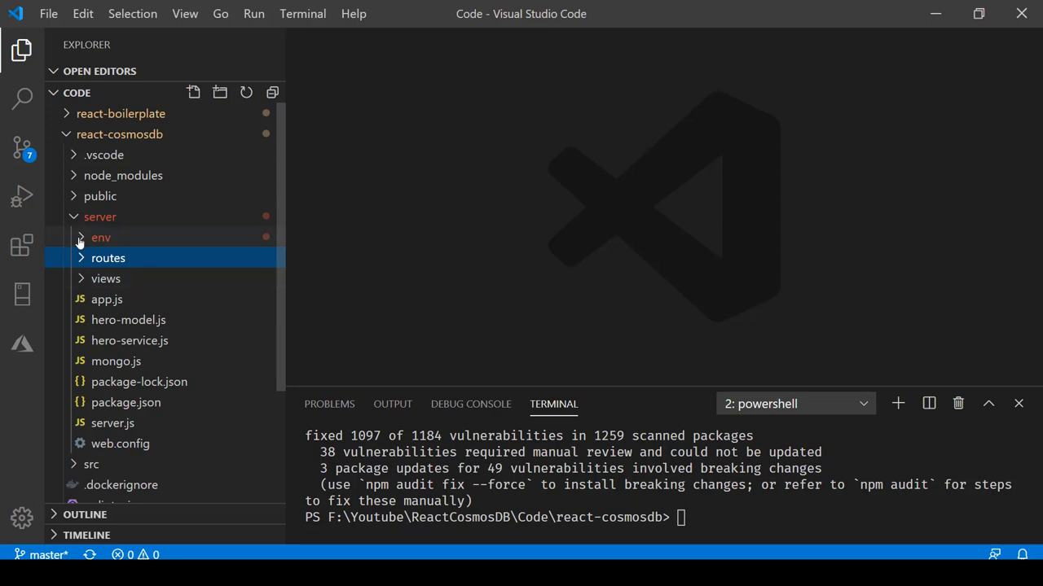
click(101, 238)
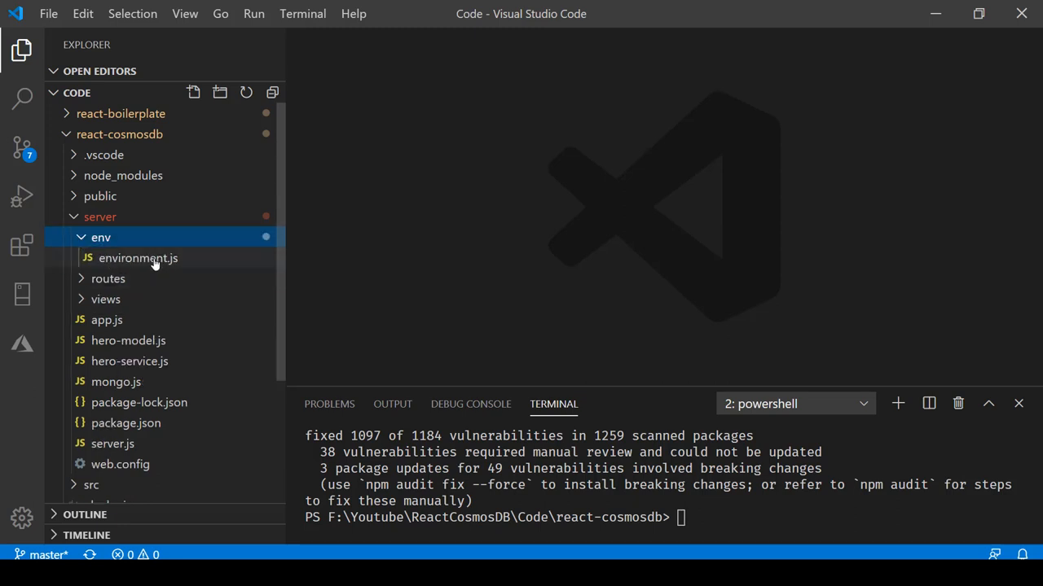
double_click(137, 258)
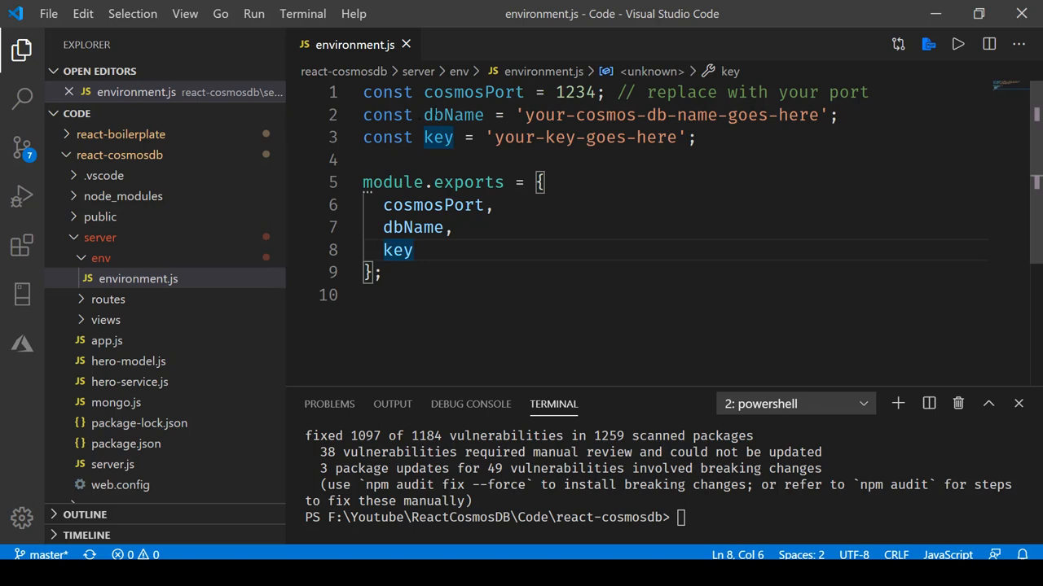
double_click(439, 137)
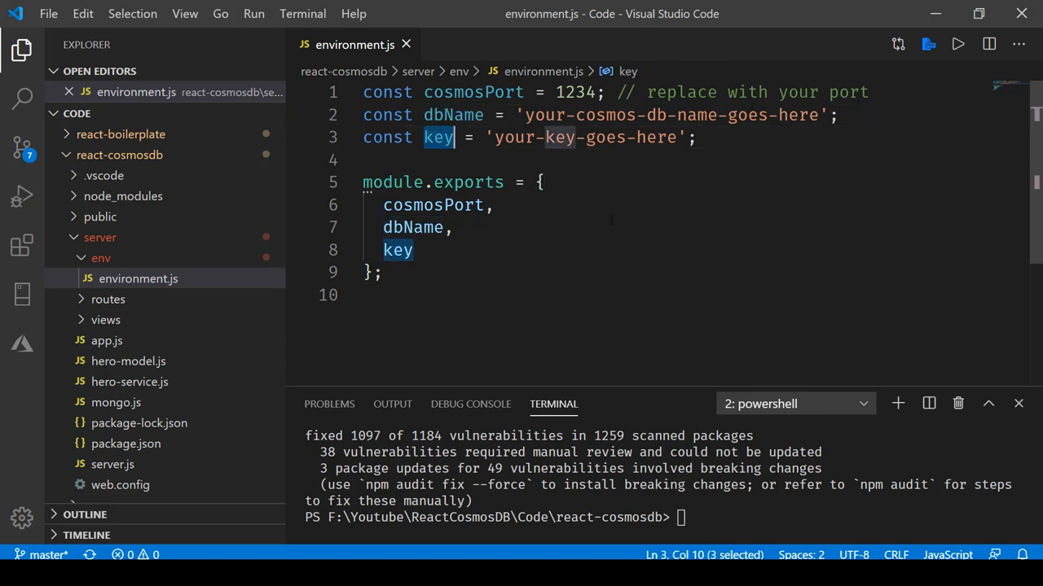
scroll(down, 3)
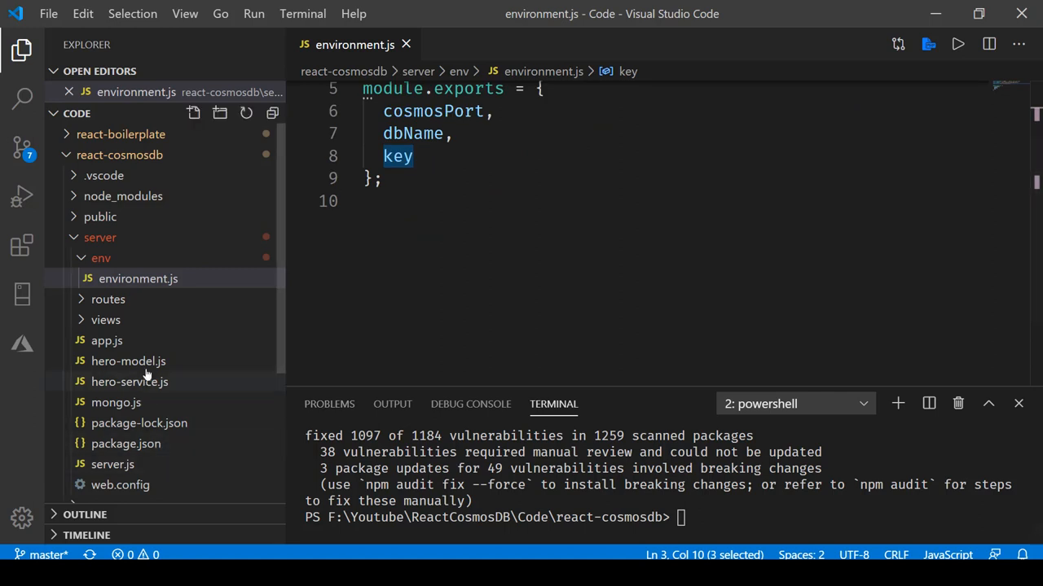
mouse_move(133, 371)
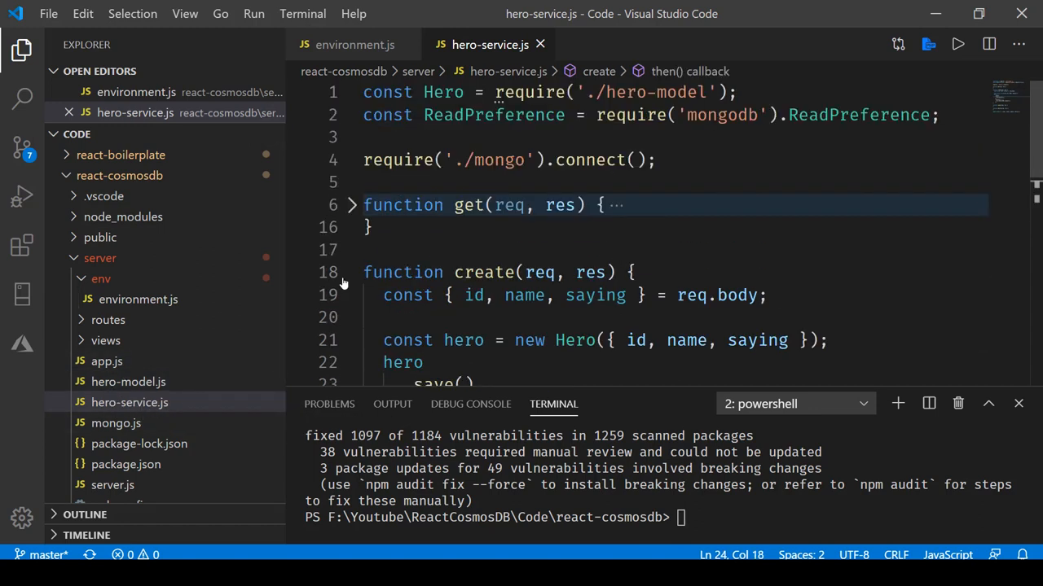
- Read the create function in hero-service.js and the schema fields in hero-model.js
click(352, 272)
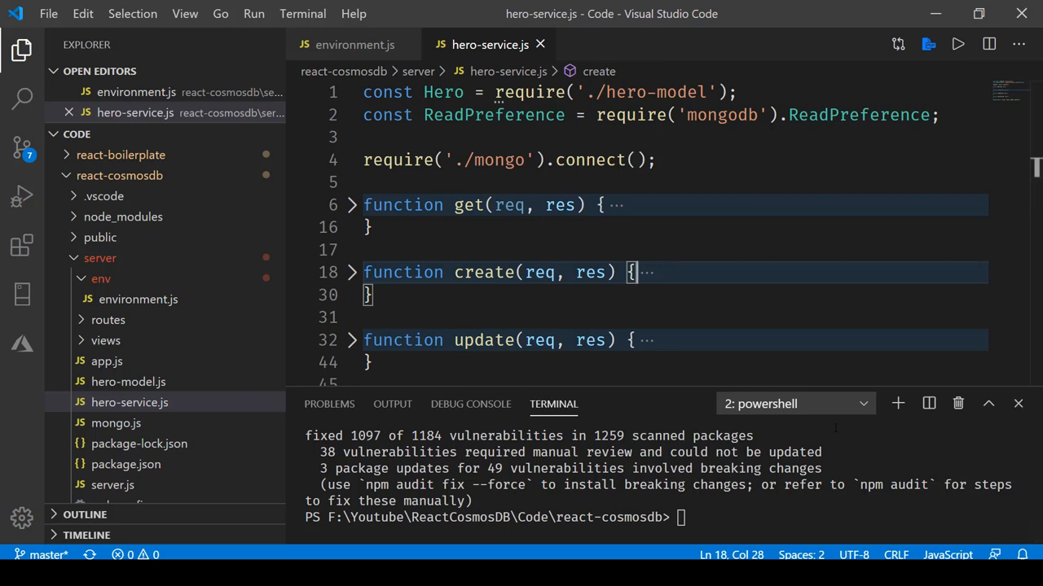
scroll(down, 3)
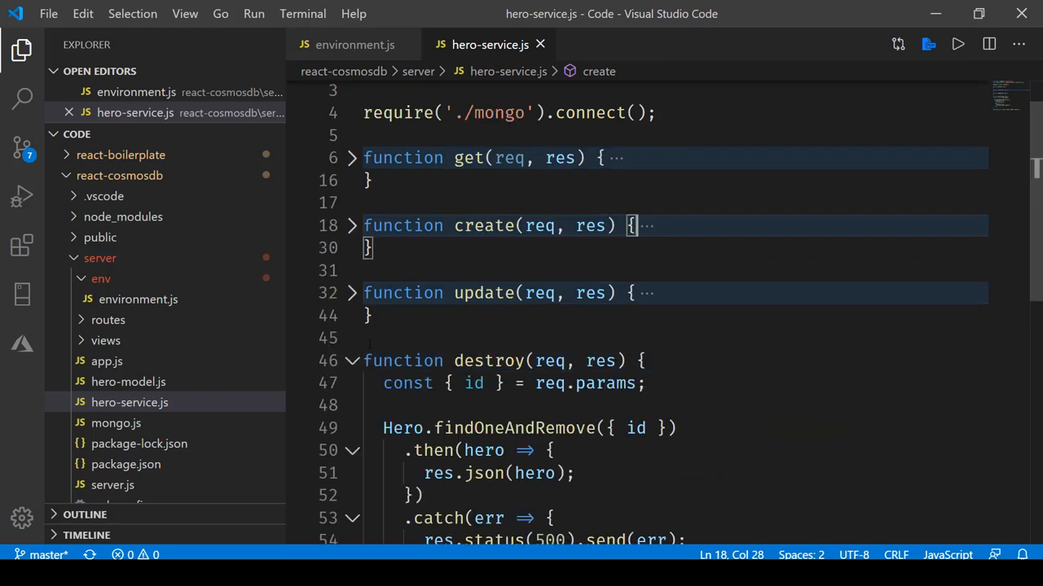
click(352, 361)
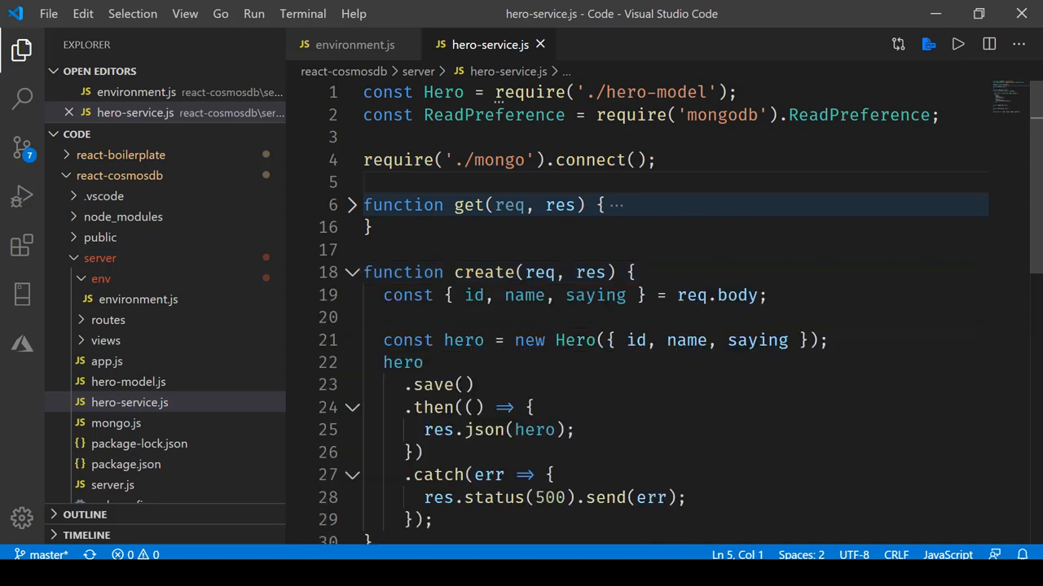
scroll(down, 3)
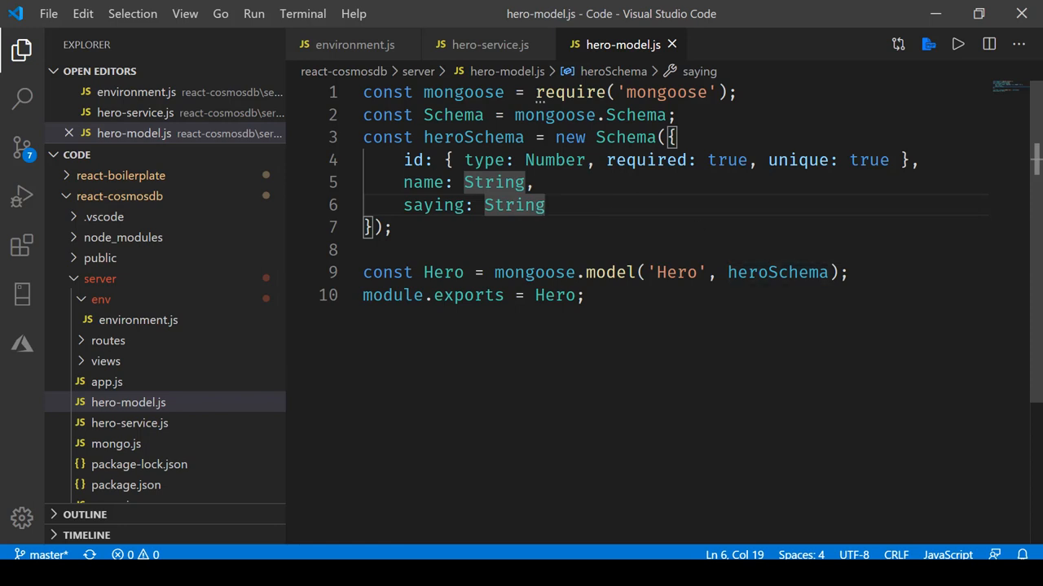
drag(364, 137, 391, 228)
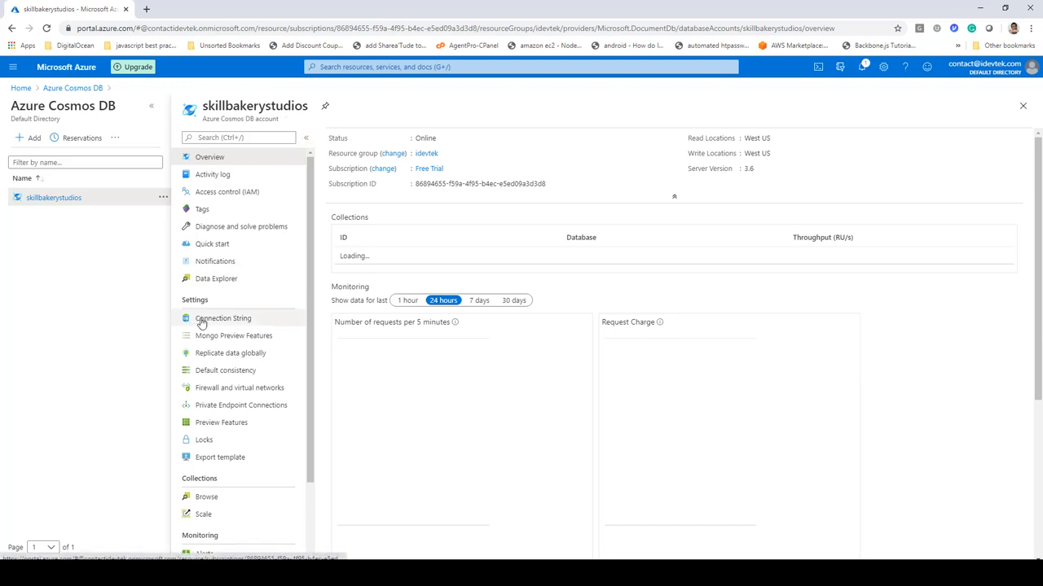
- Show the Cosmos DB account's Connection String page and select the host's account name
click(224, 318)
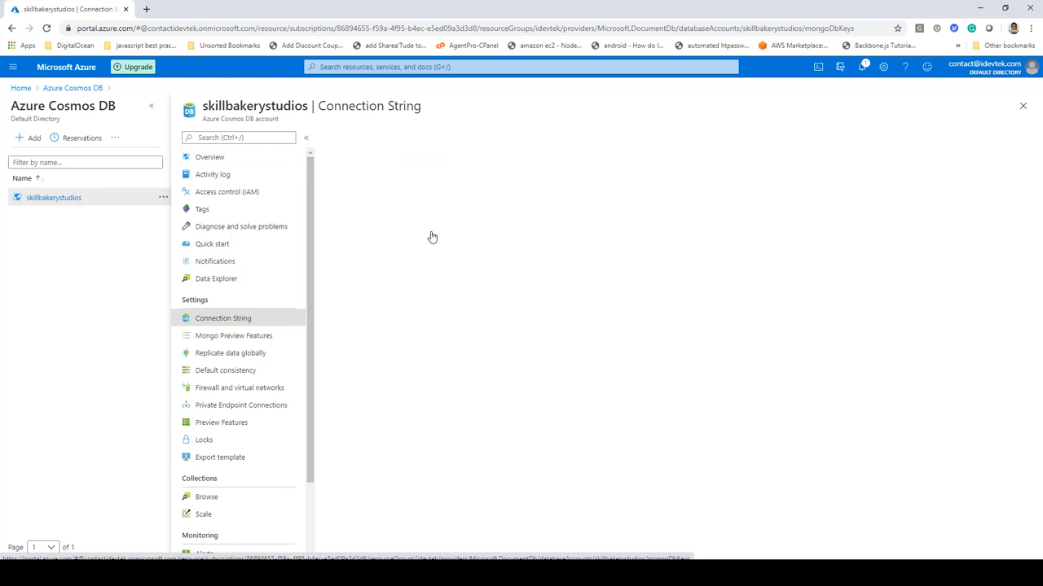
click(223, 317)
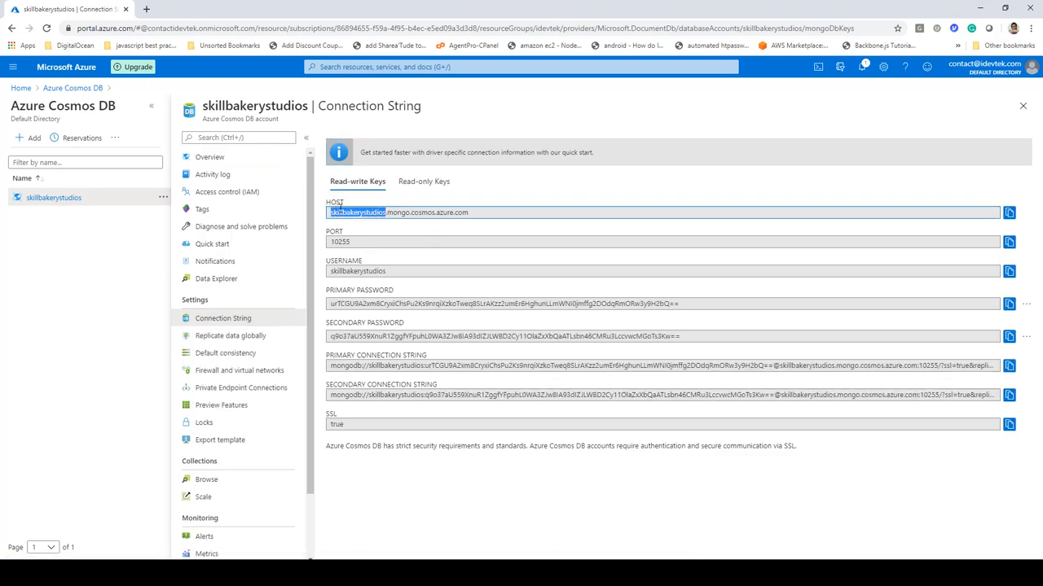
mouse_move(534, 548)
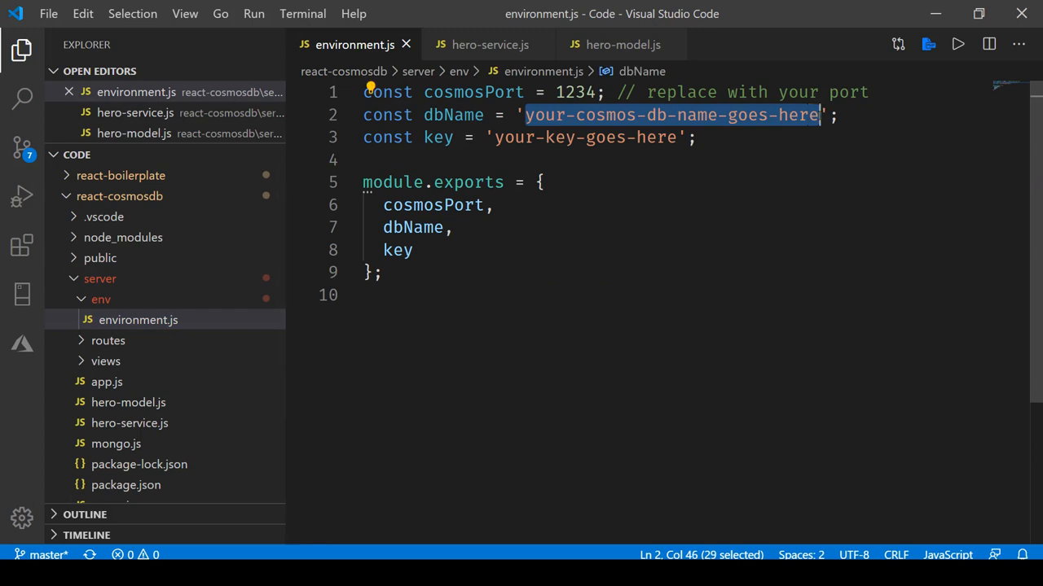
- Set dbName skillbakerystudios, port 10255 and the primary key in environment.js
text(skillbakerystudios';)
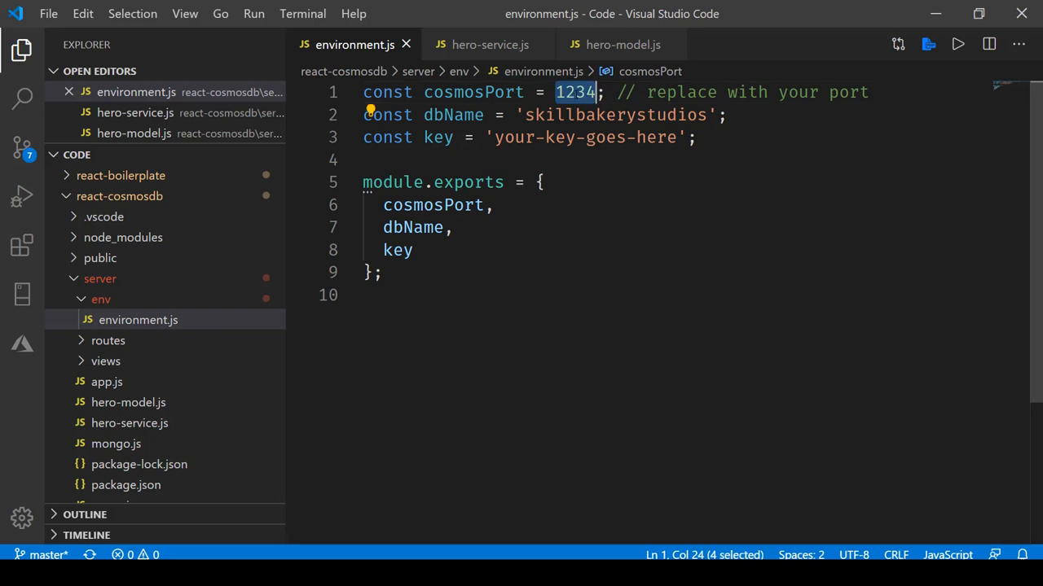
text(10255)
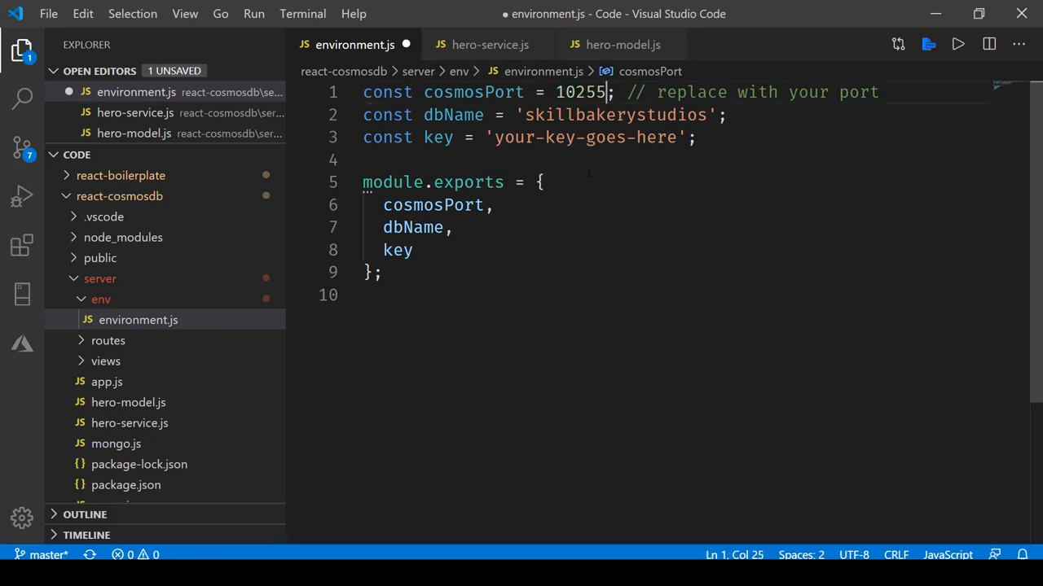
double_click(437, 137)
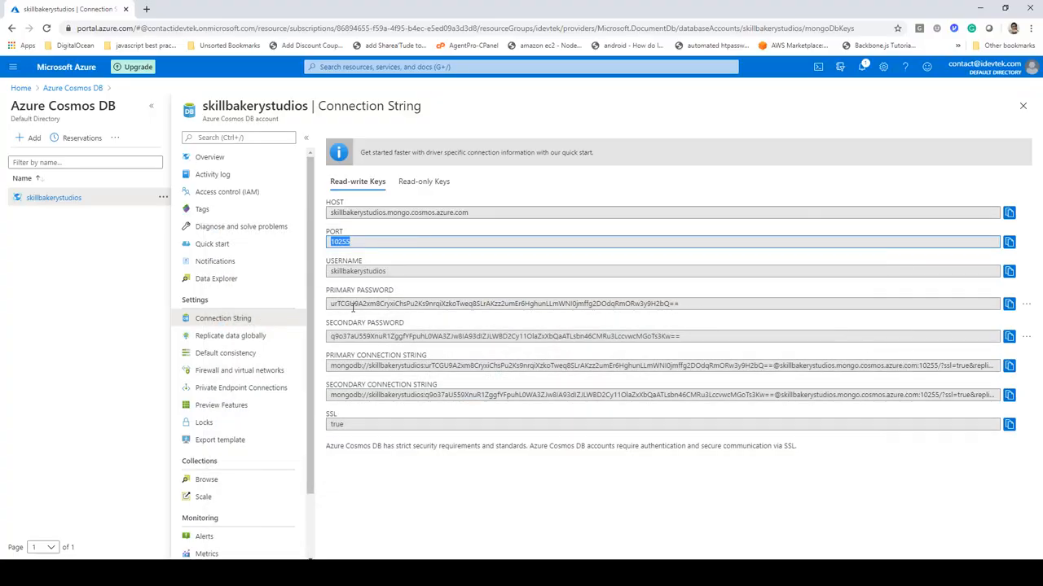
mouse_move(1025, 329)
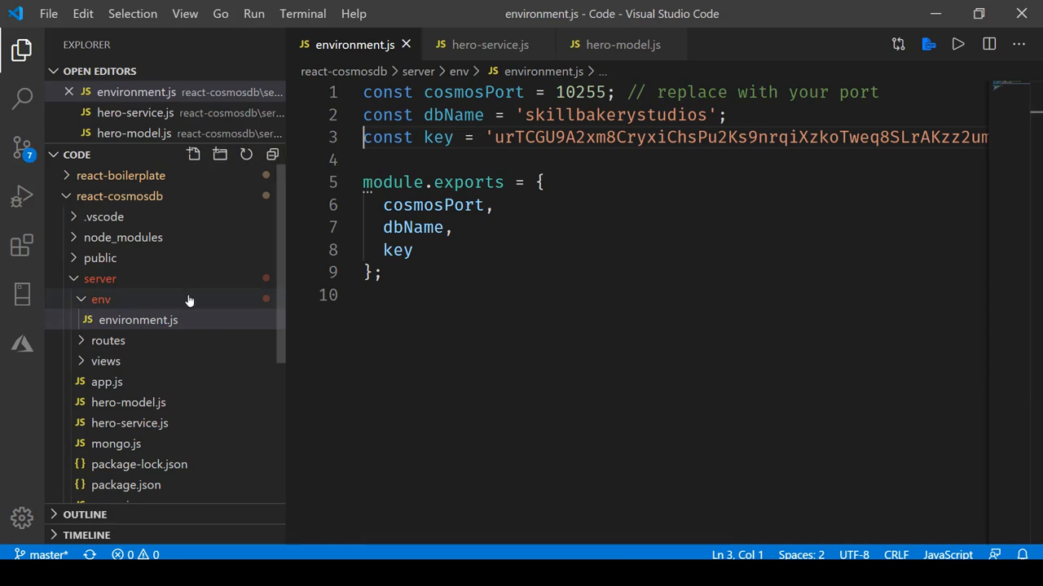
click(116, 443)
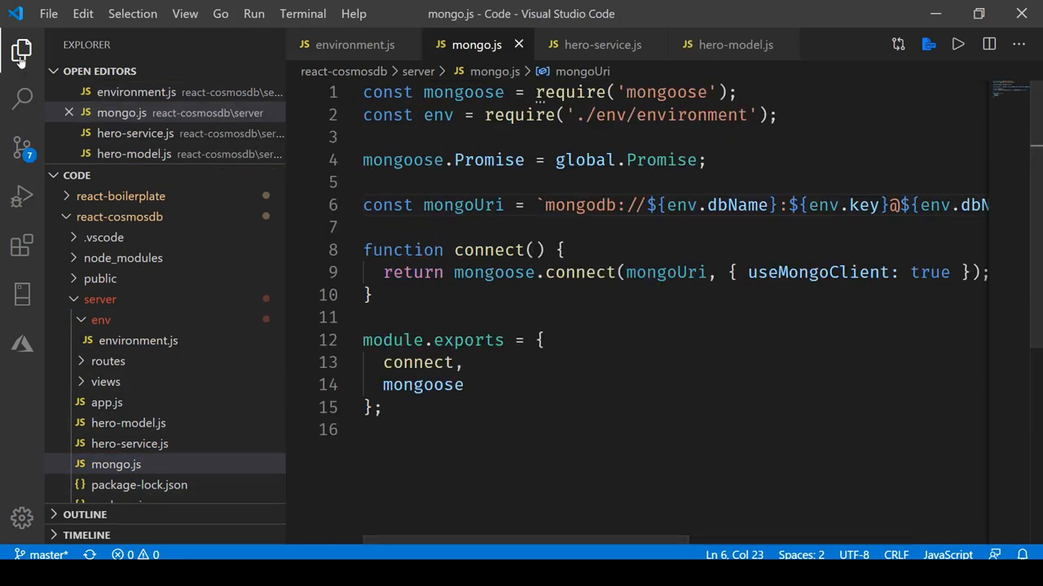
- Paste the portal's primary connection string under the mongoUri template in mongo.js for comparison
click(22, 52)
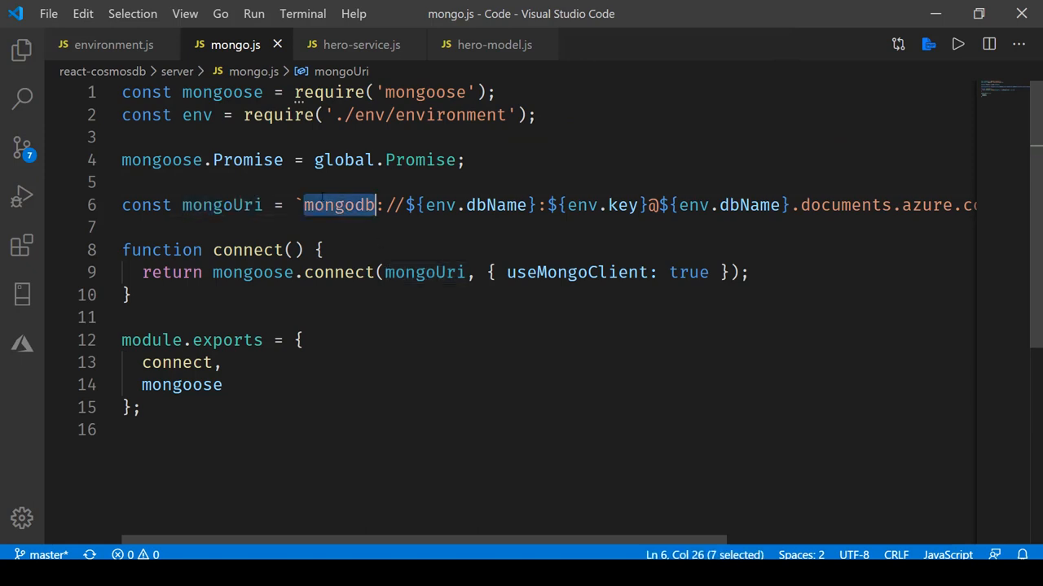
click(606, 206)
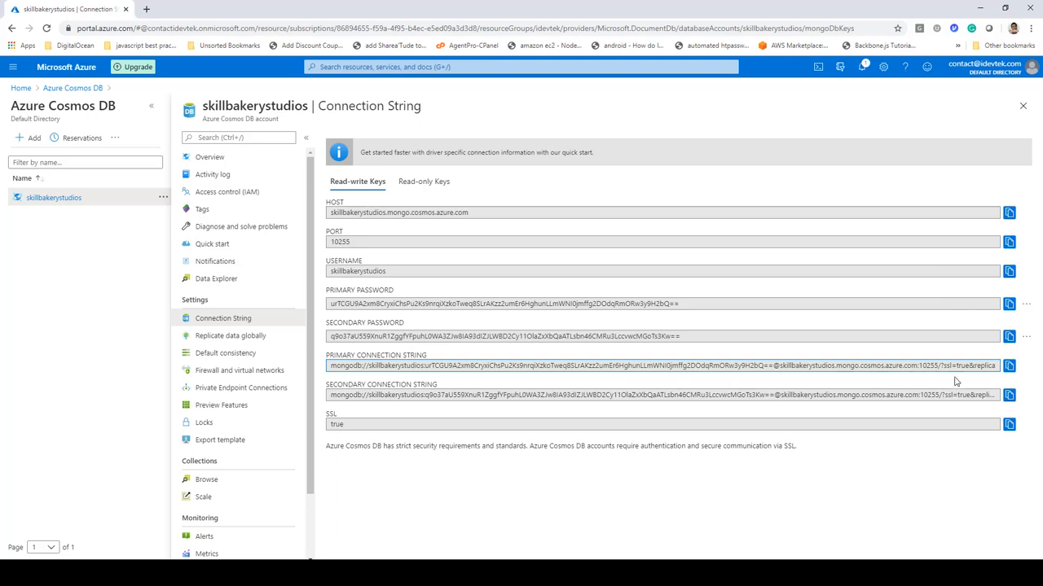
click(1008, 365)
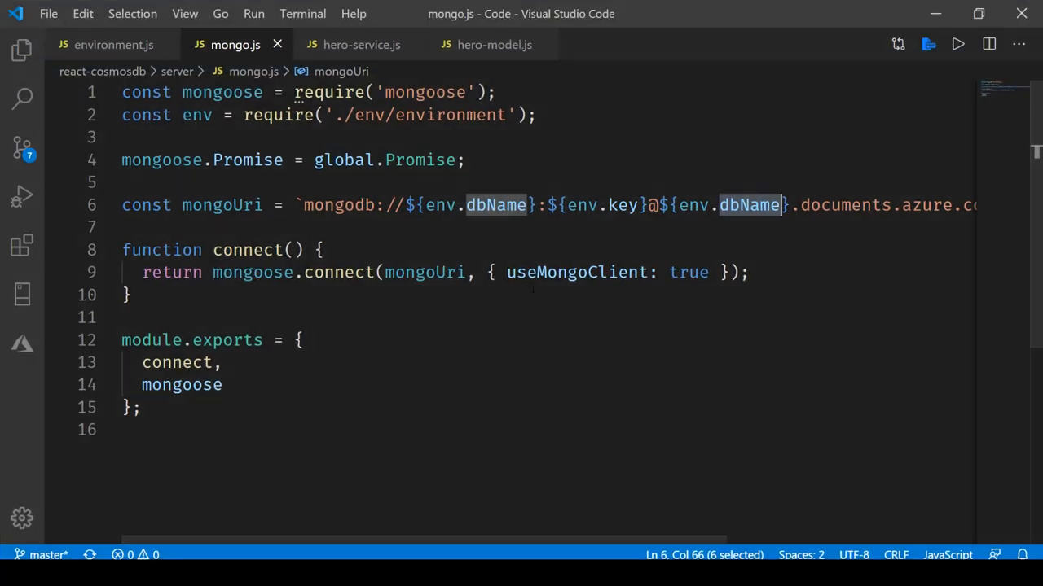
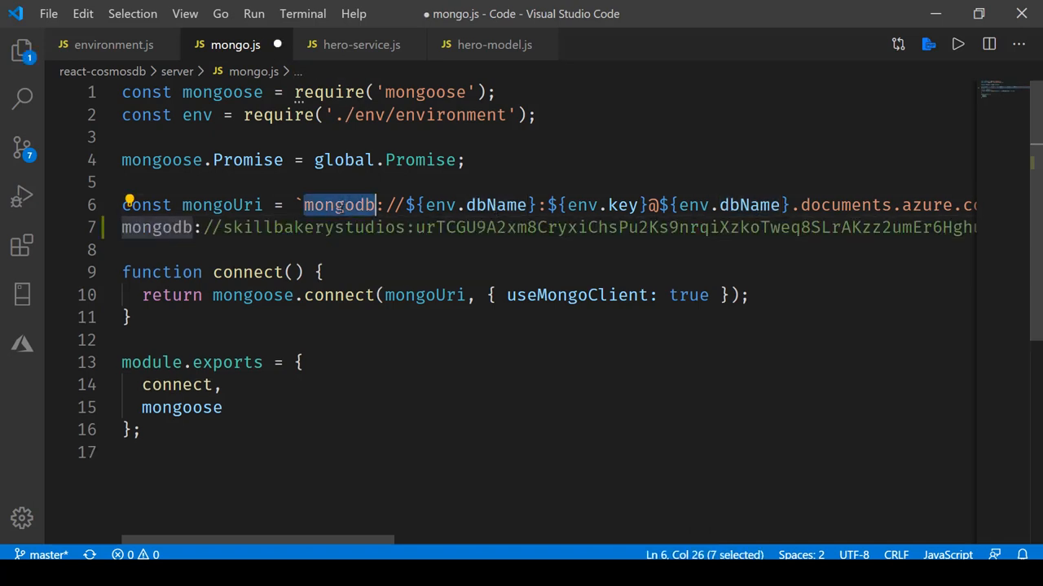
double_click(312, 229)
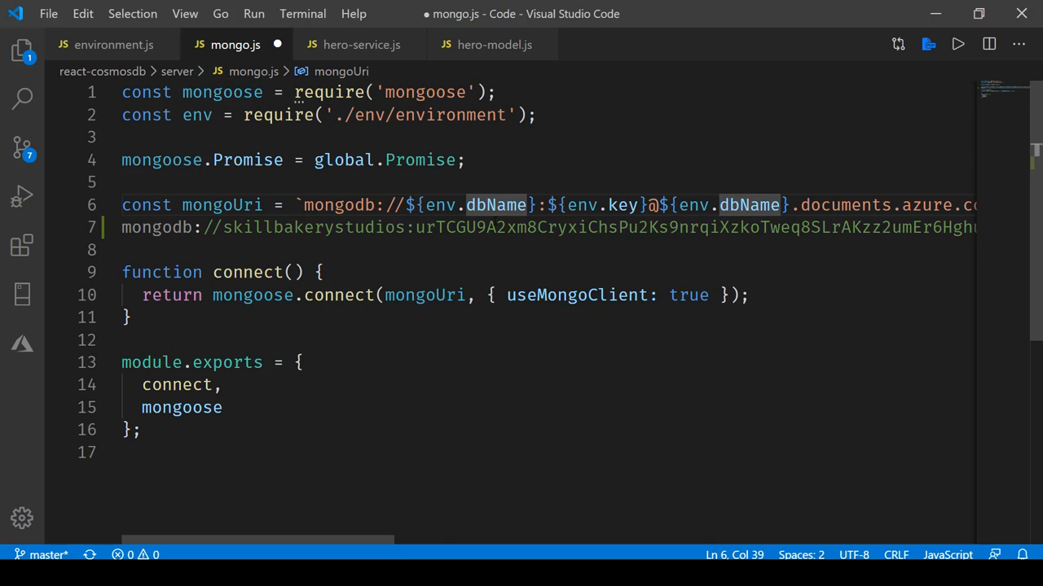
double_click(622, 205)
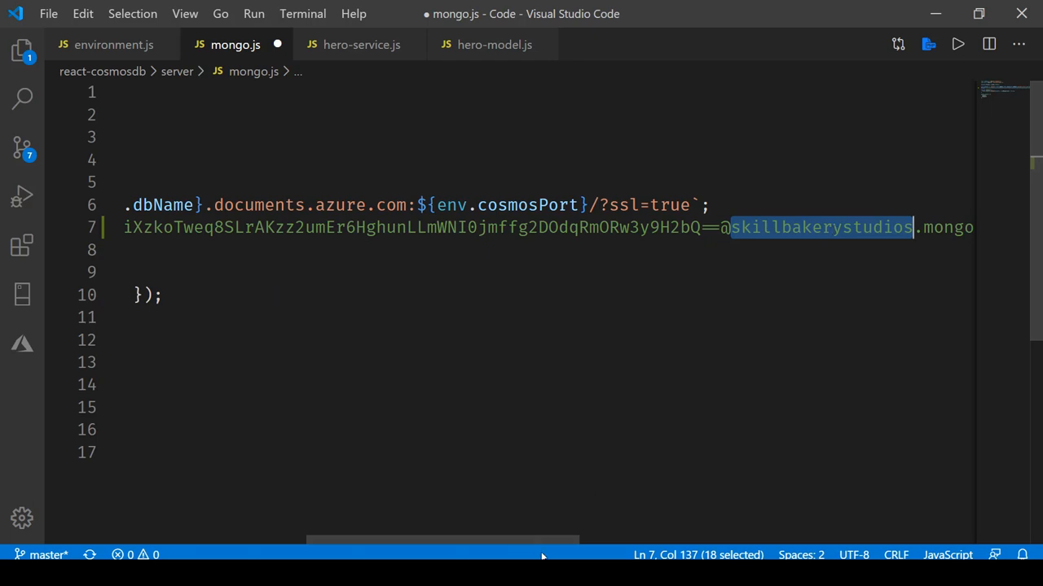
- Point mongoUri at the .mongo.cosmos.azure.com host, remove the reference line and save mongo.js
double_click(257, 205)
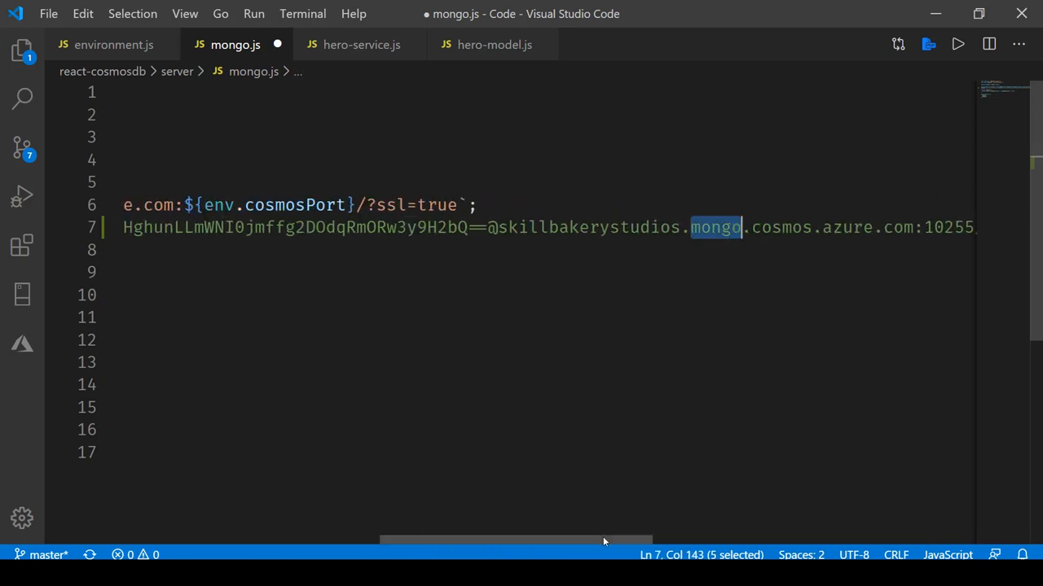
drag(603, 541, 464, 541)
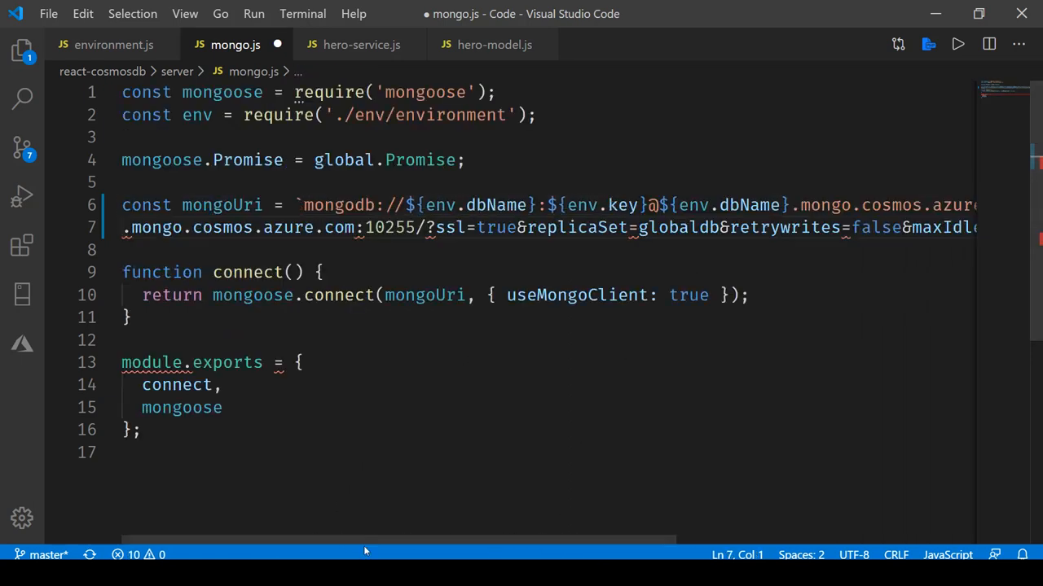
scroll(right, 3)
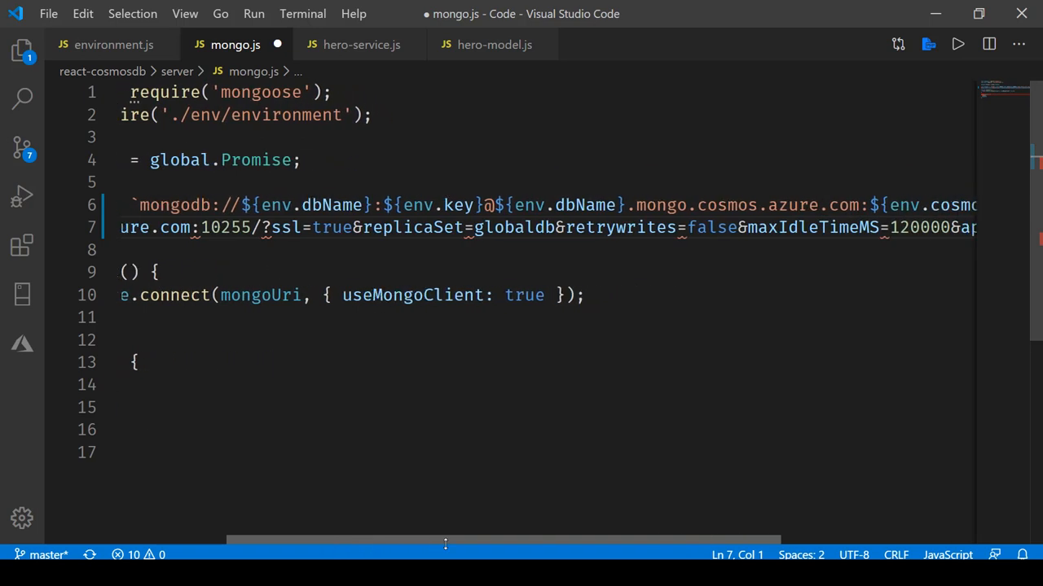
scroll(right, 3)
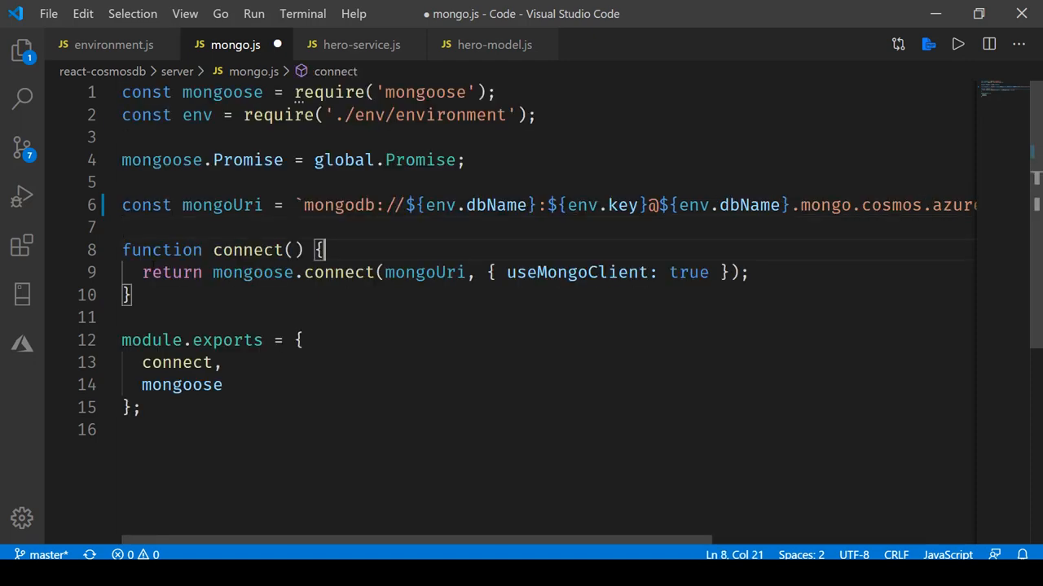
key(ctrl+s)
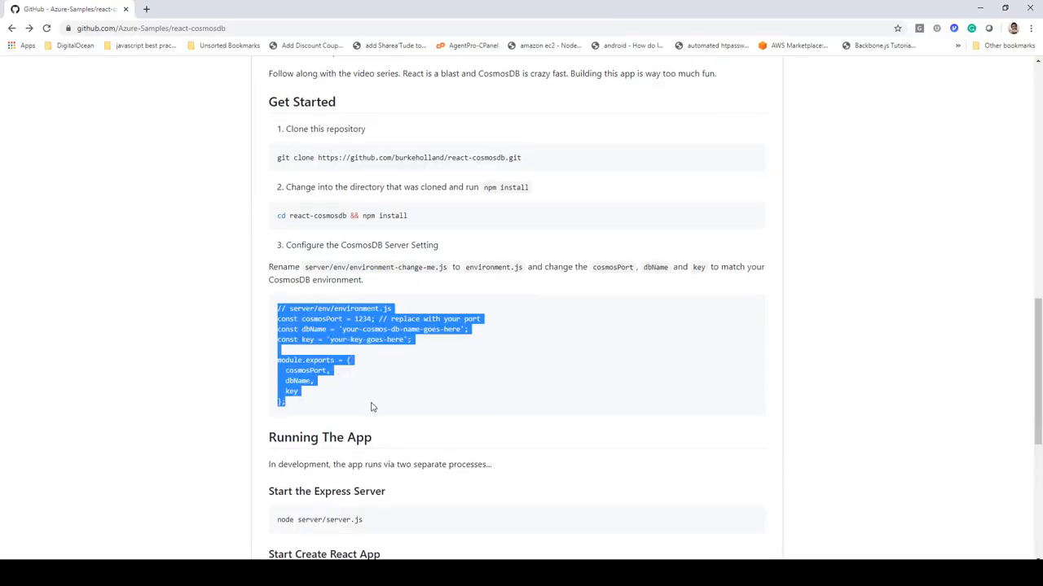
- Find the node server/server.js command in the README's Running The App section
scroll(down, 3)
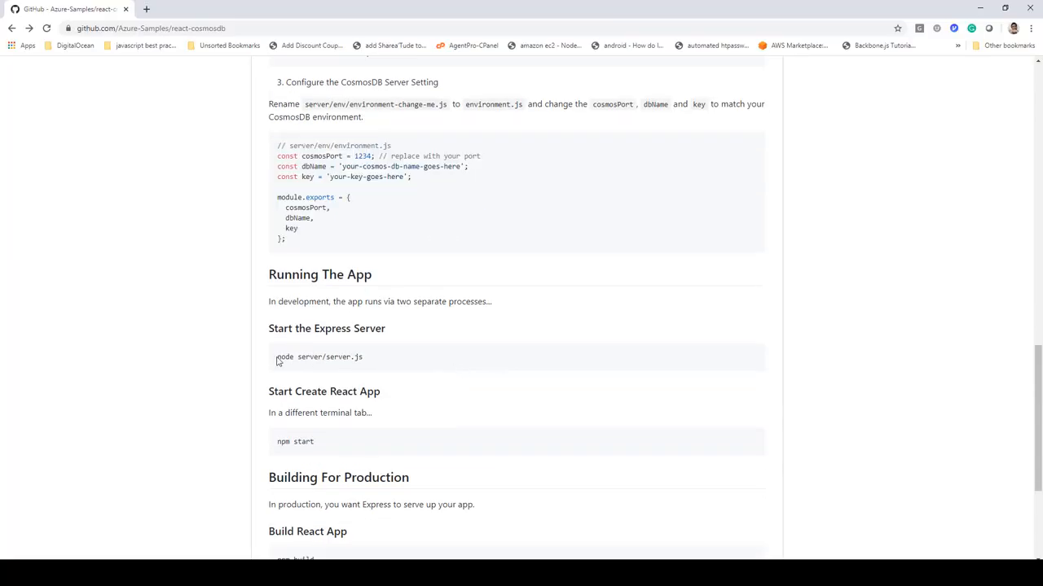
double_click(320, 357)
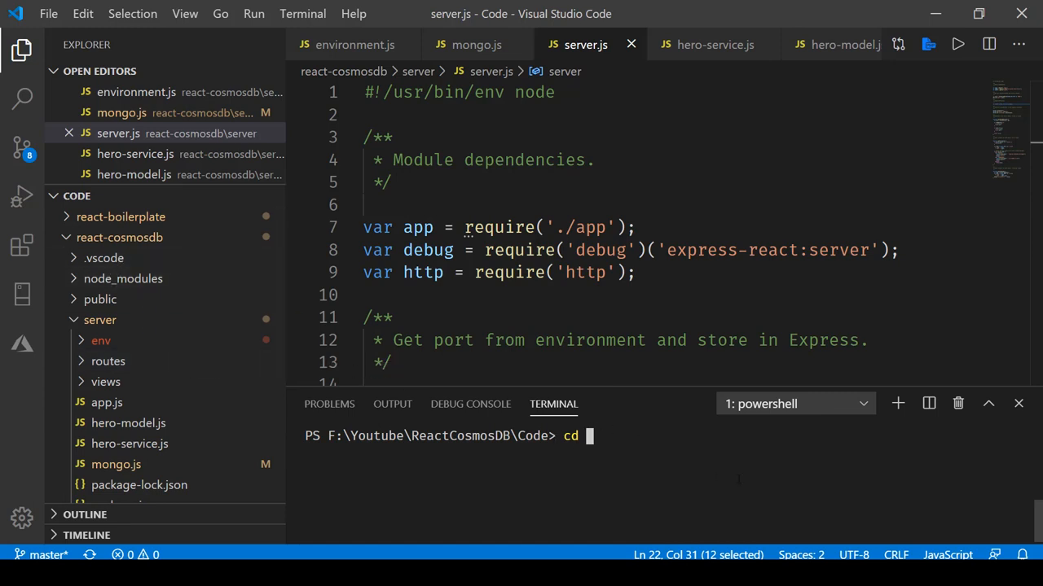
- Run the Express server with node server/server.js from the react-cosmosdb folder
text(react-cosmosdb)
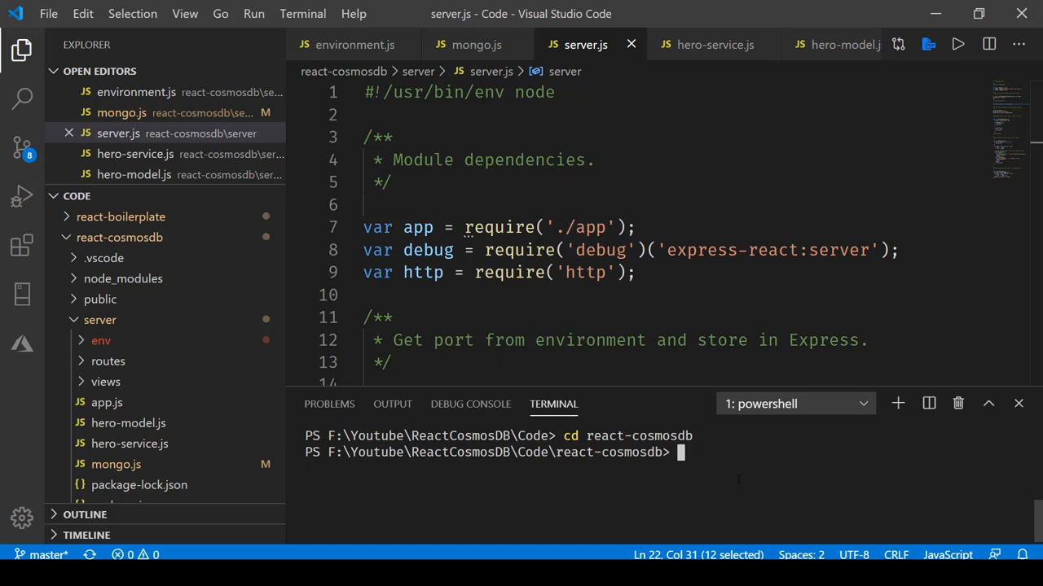
text(node server/server.js)
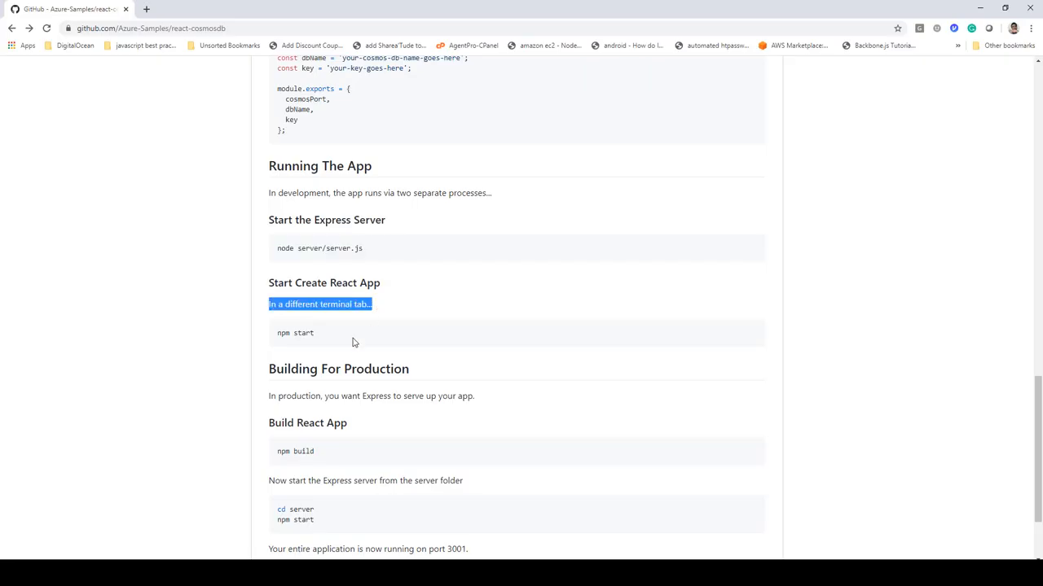
- Start the React development server with npm start in a second terminal, serving localhost:3000
double_click(295, 332)
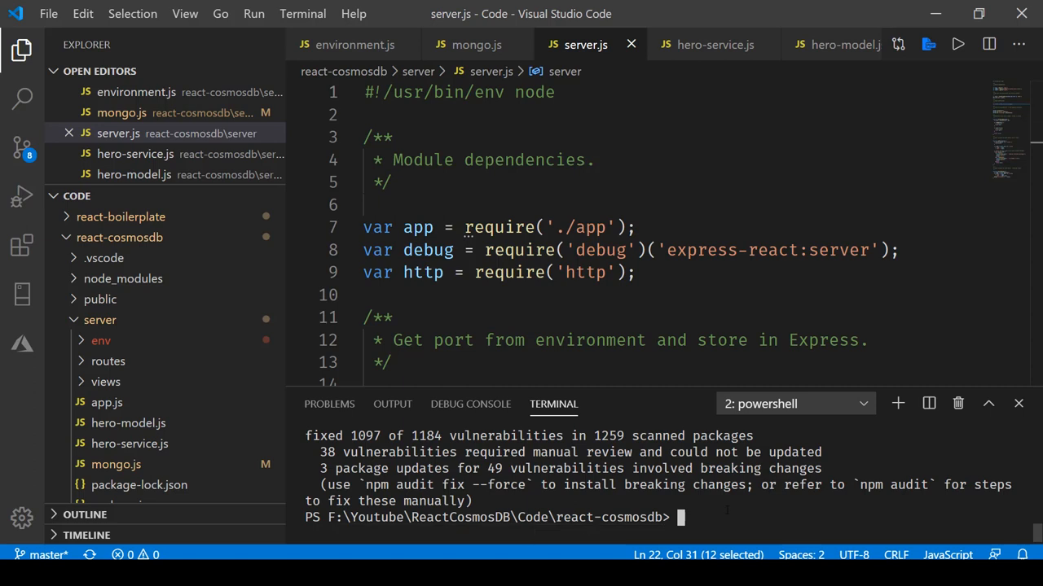
text(npm start)
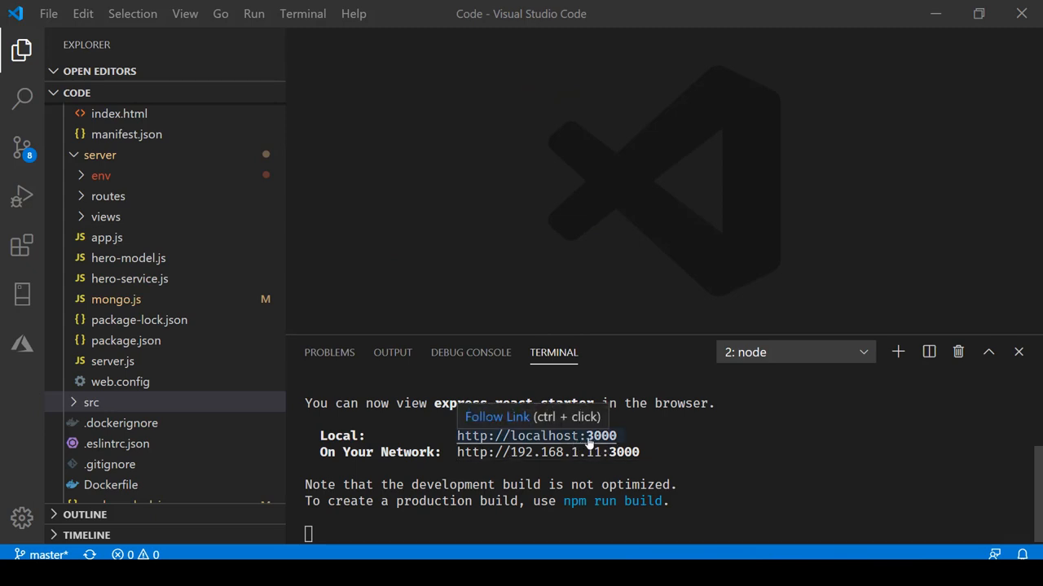
mouse_move(505, 460)
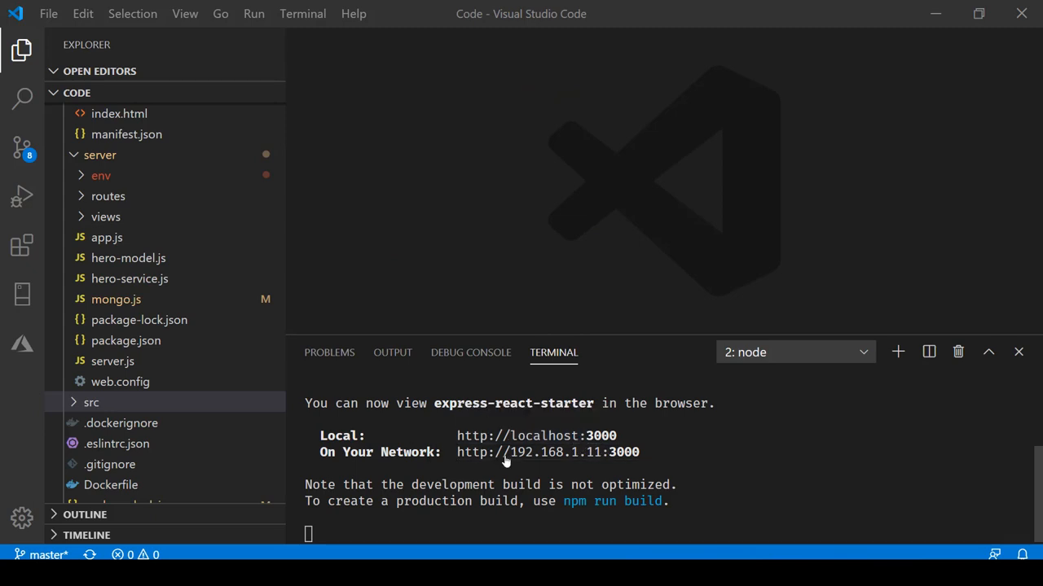
mouse_move(547, 453)
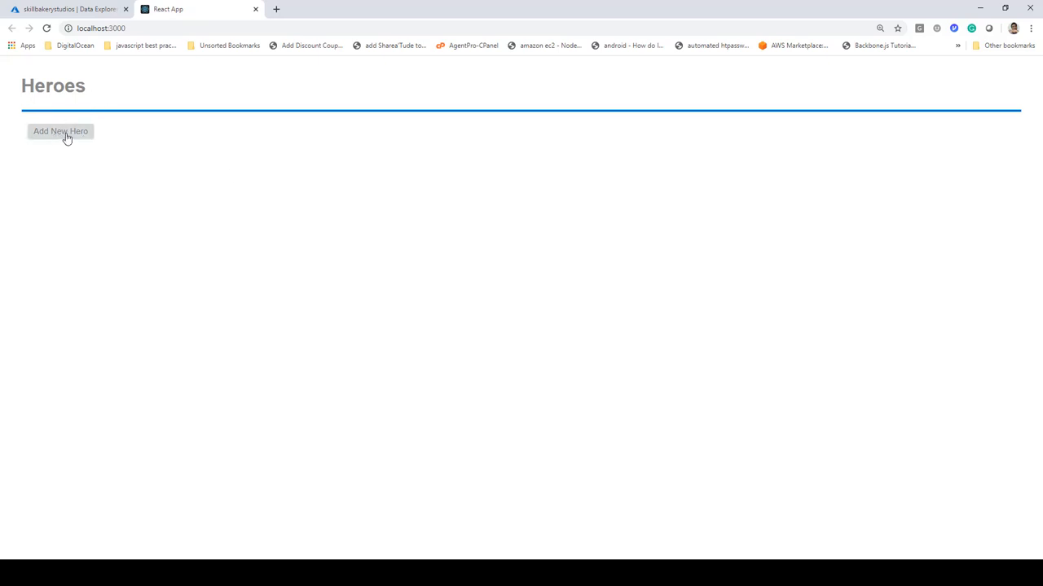
mouse_move(139, 161)
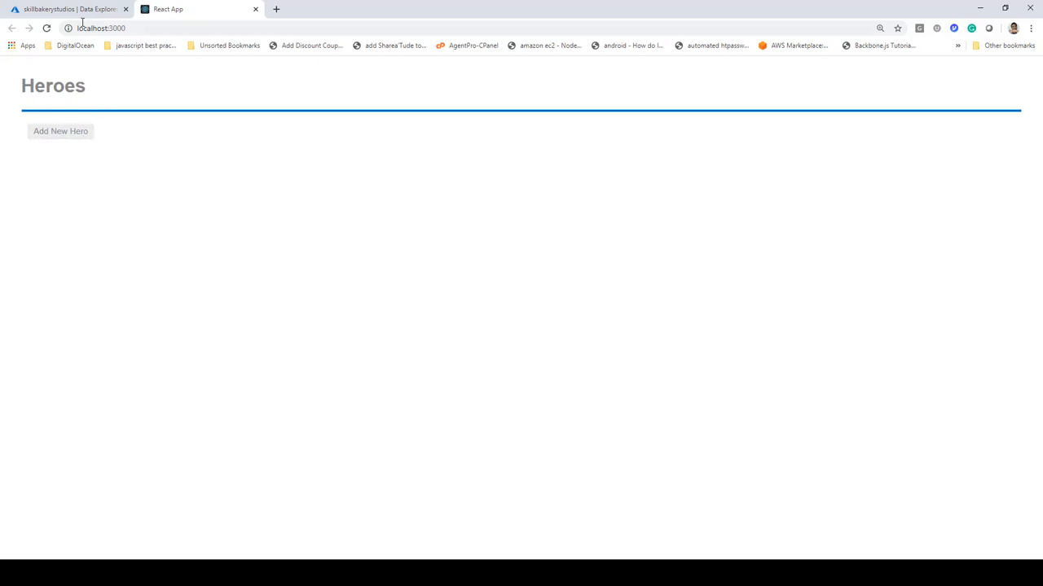
- Check the heros collection in Data Explorer, then save the new Batman hero in the React app
click(66, 9)
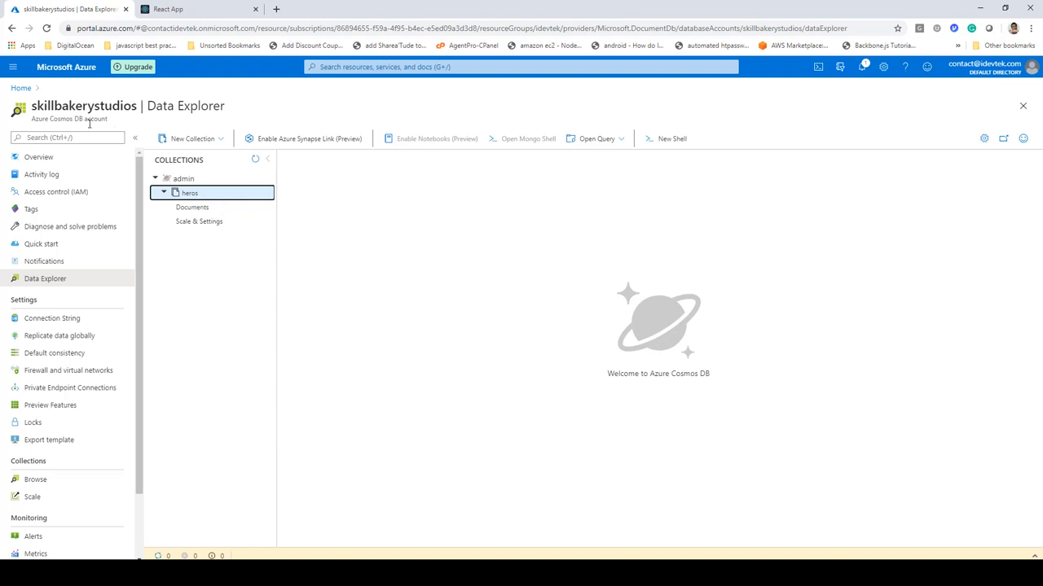
mouse_move(194, 194)
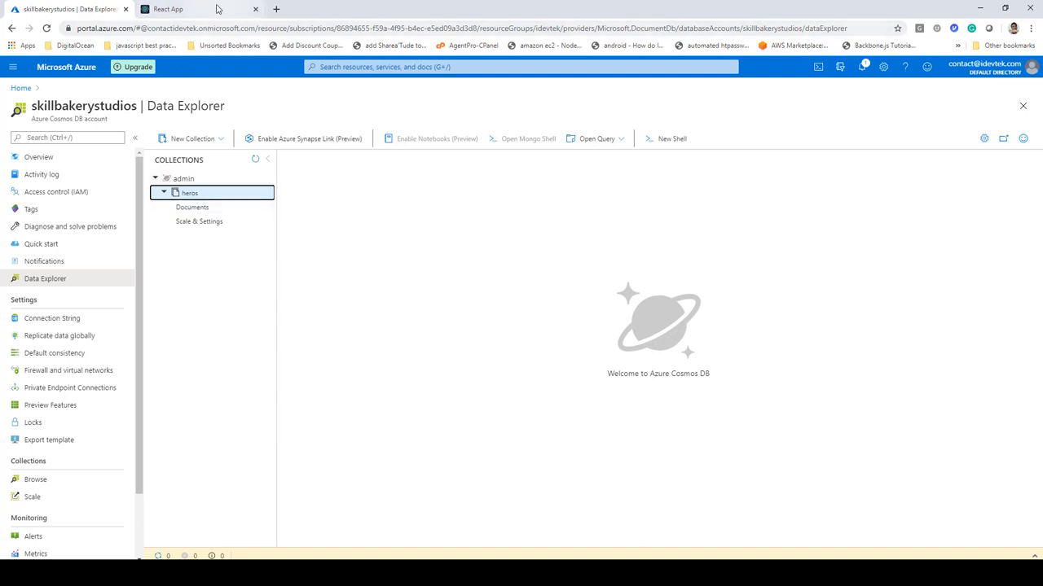
click(199, 10)
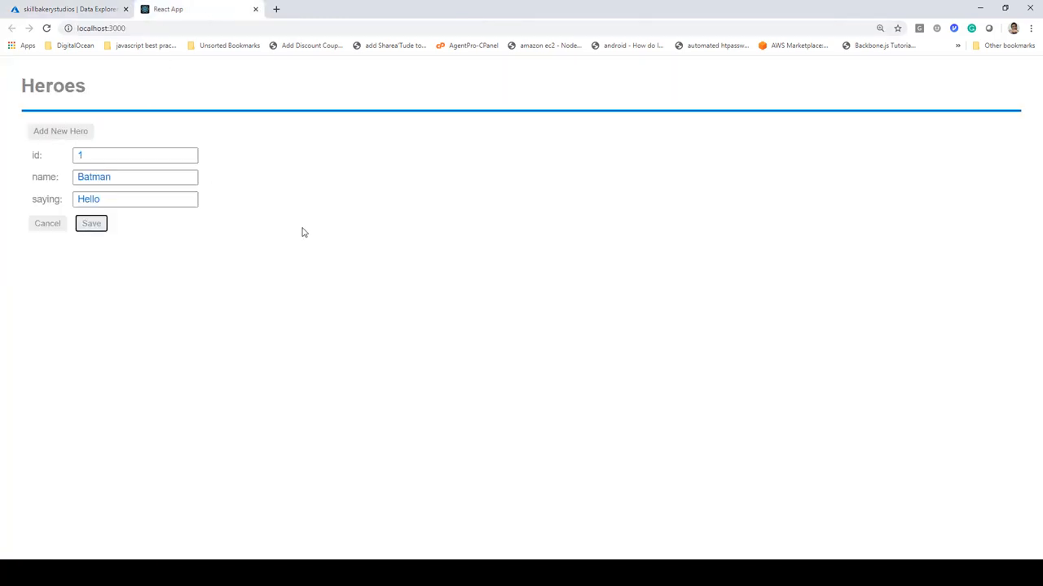
click(91, 223)
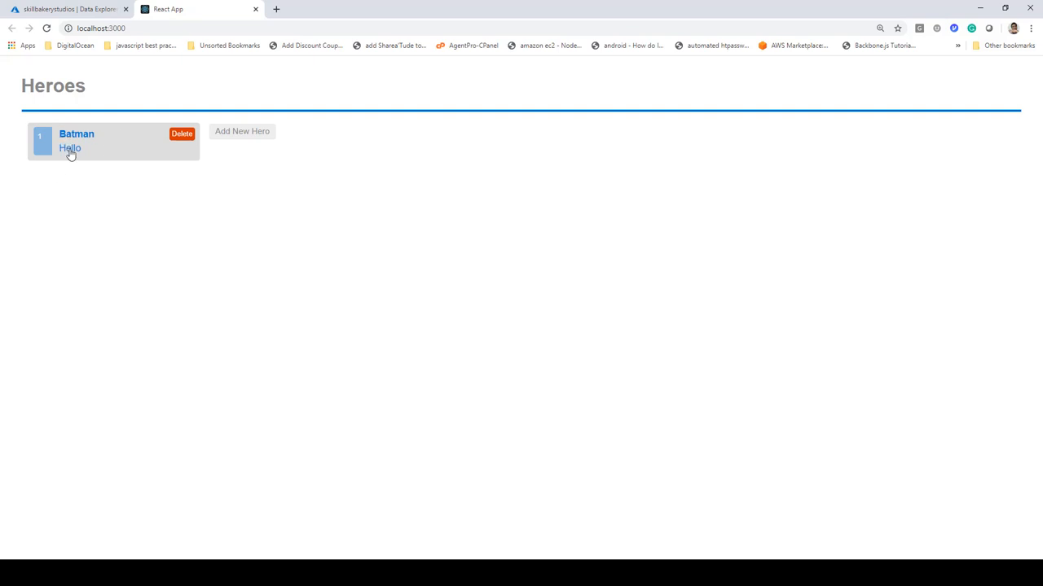
click(69, 10)
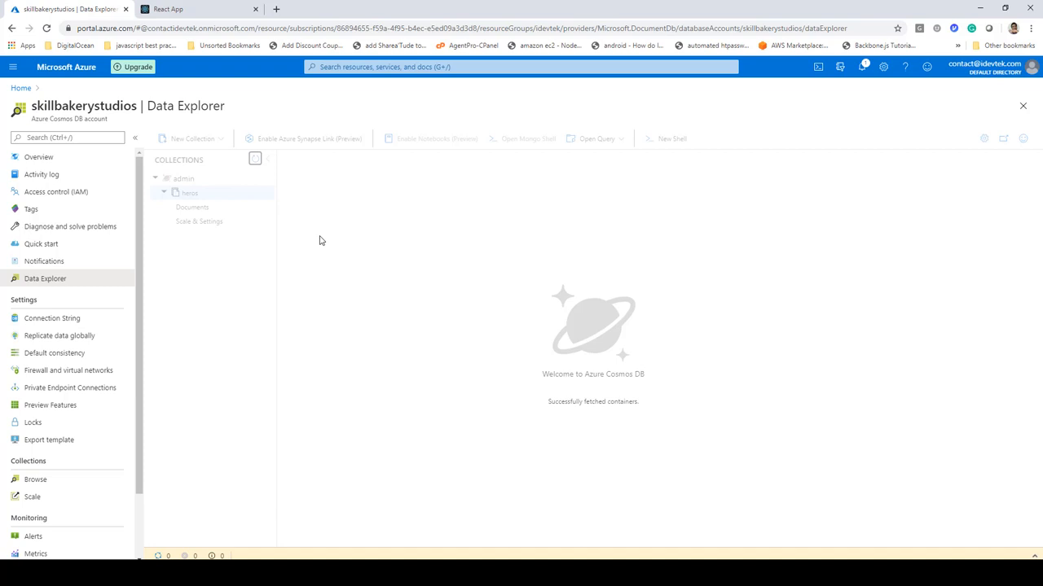
- View the saved hero document under admin > heros > Documents in Data Explorer
click(192, 207)
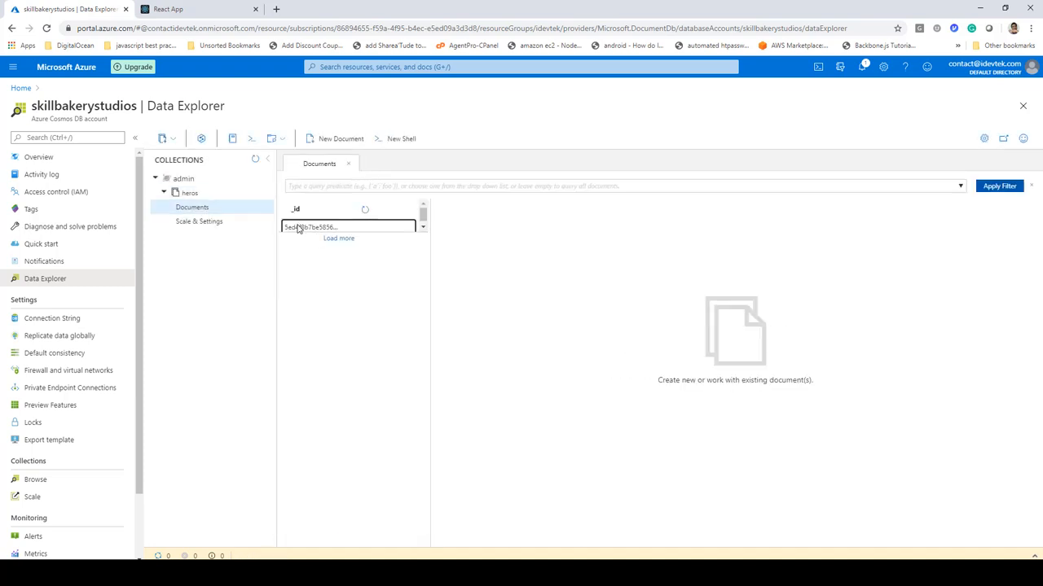
click(308, 227)
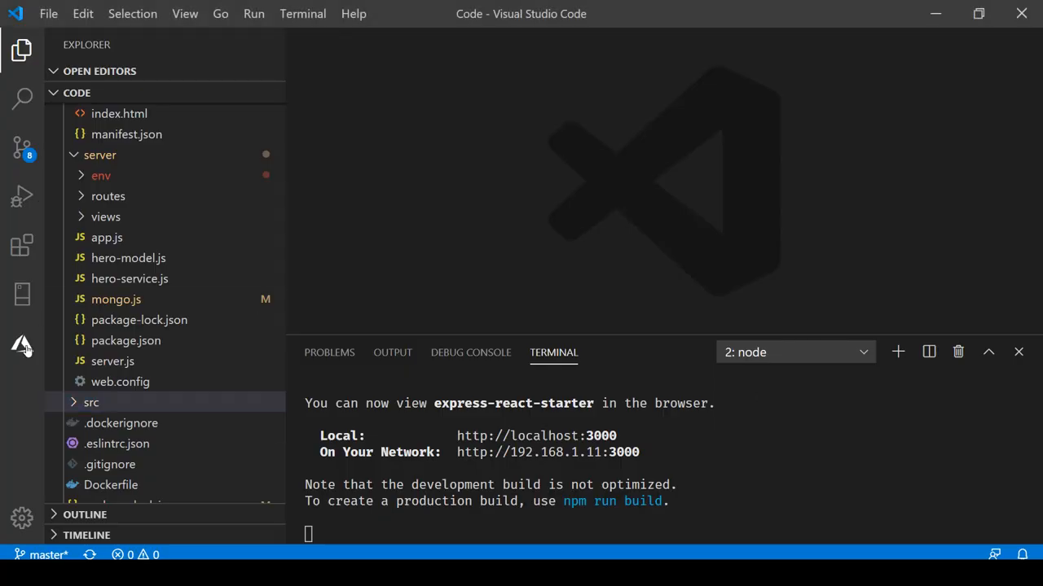
- Sign in to Azure from the Azure view and expand the Free Trial subscription
click(22, 346)
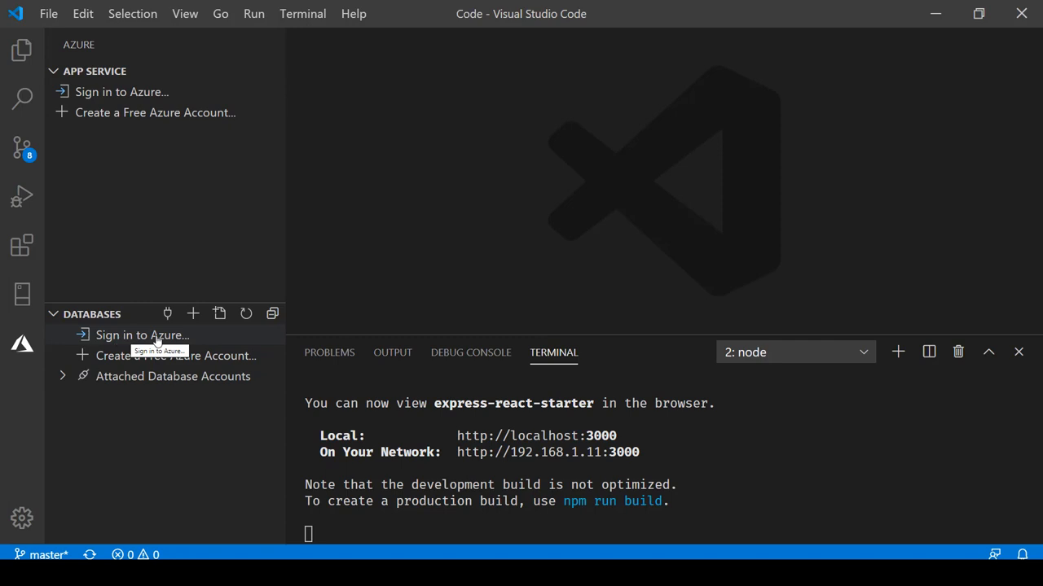
click(143, 335)
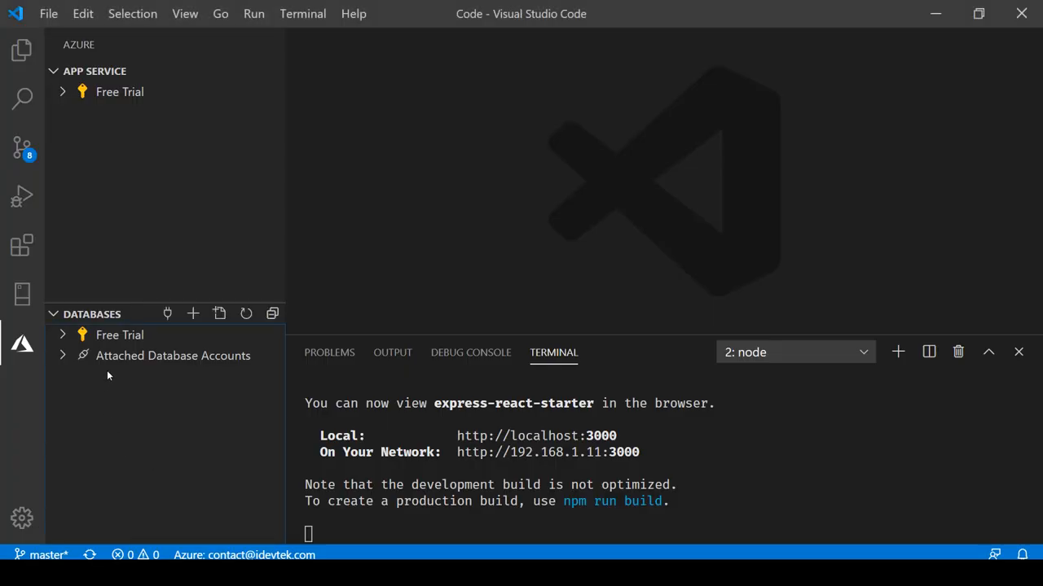
click(121, 336)
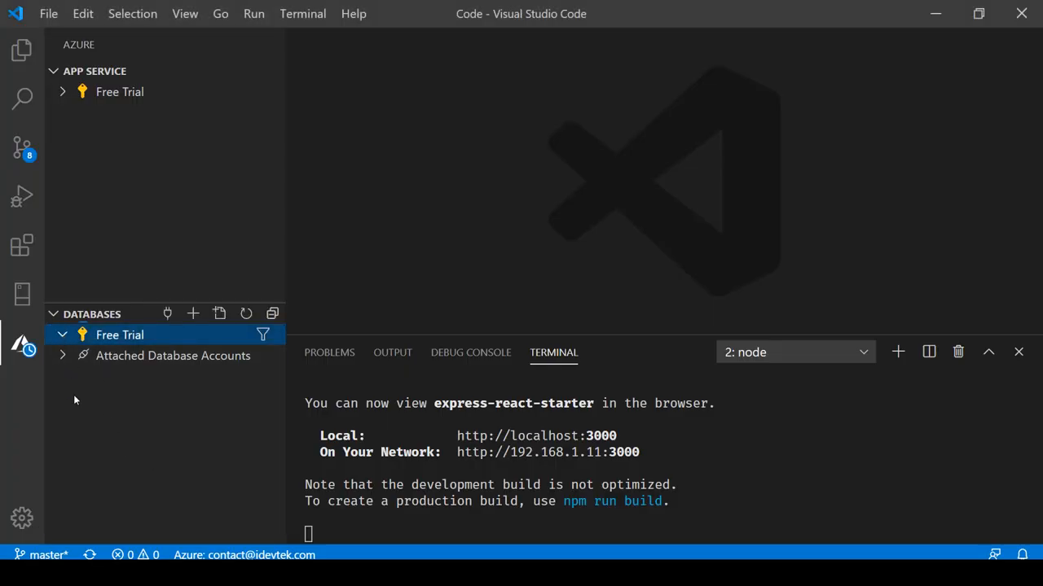
click(120, 336)
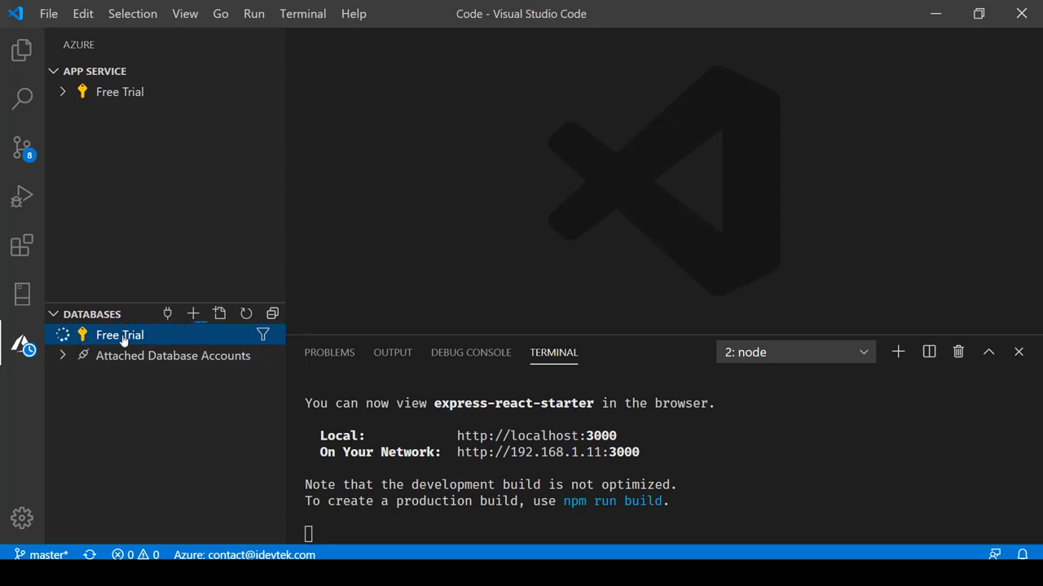
click(121, 335)
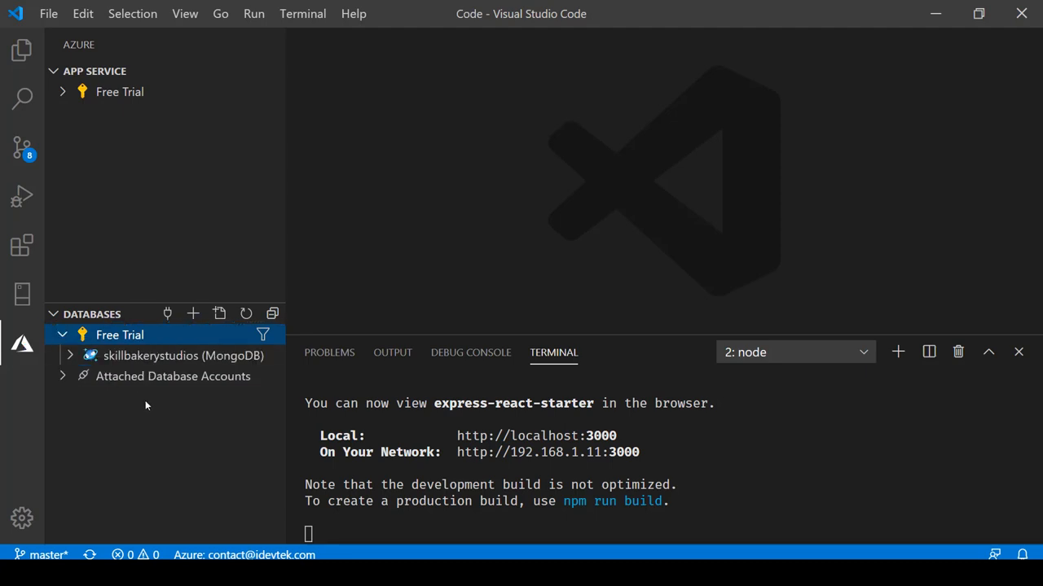
- Expand the skillbakerystudios account through the admin database to the heros collection
click(182, 355)
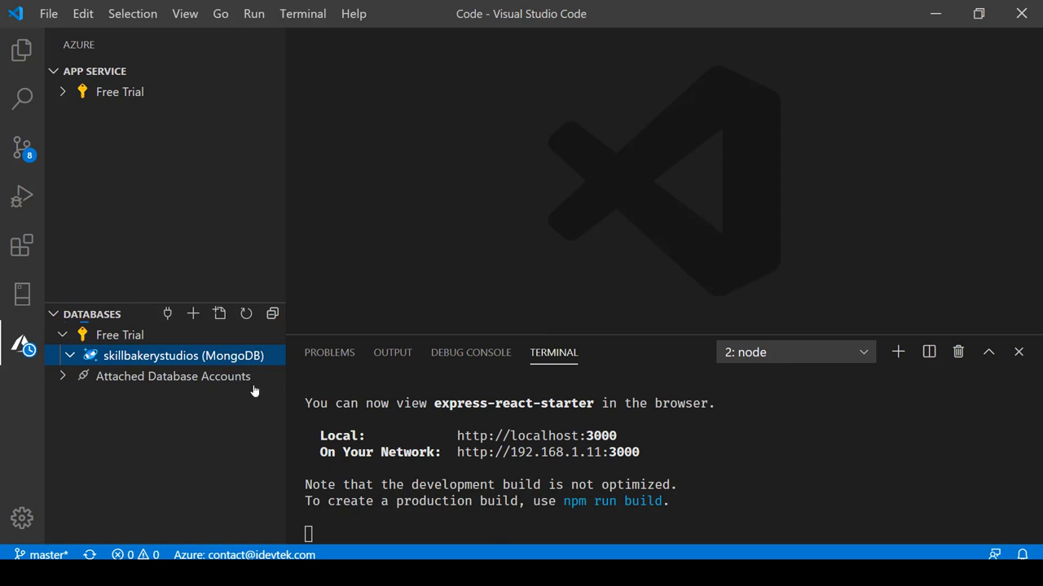
click(182, 355)
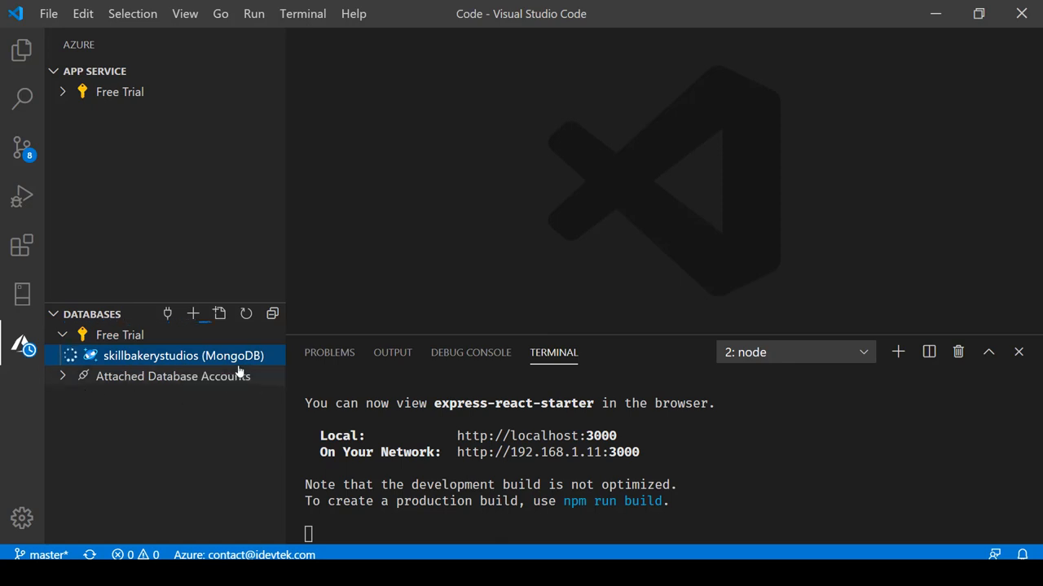
click(70, 355)
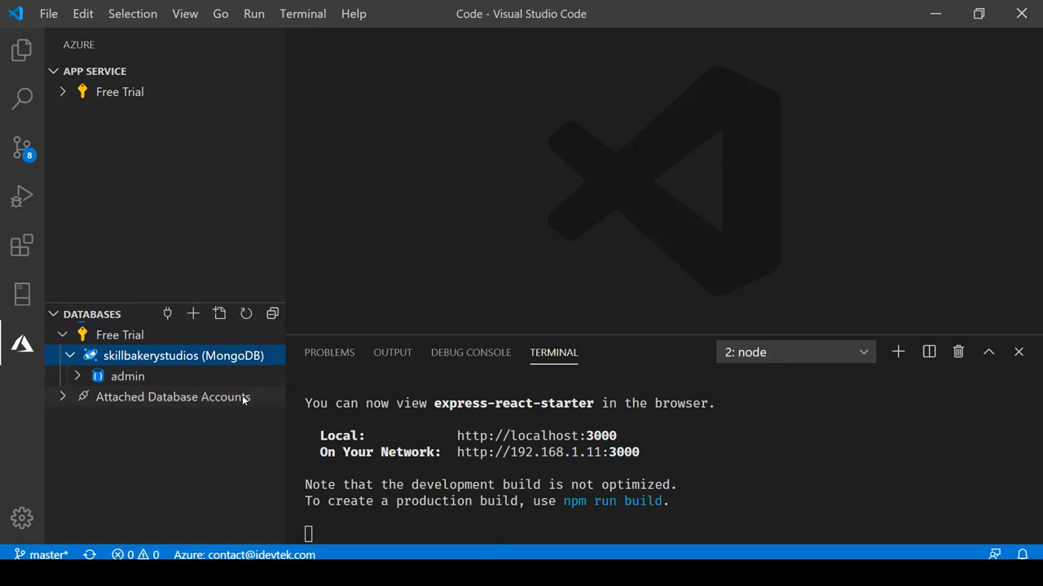
click(127, 376)
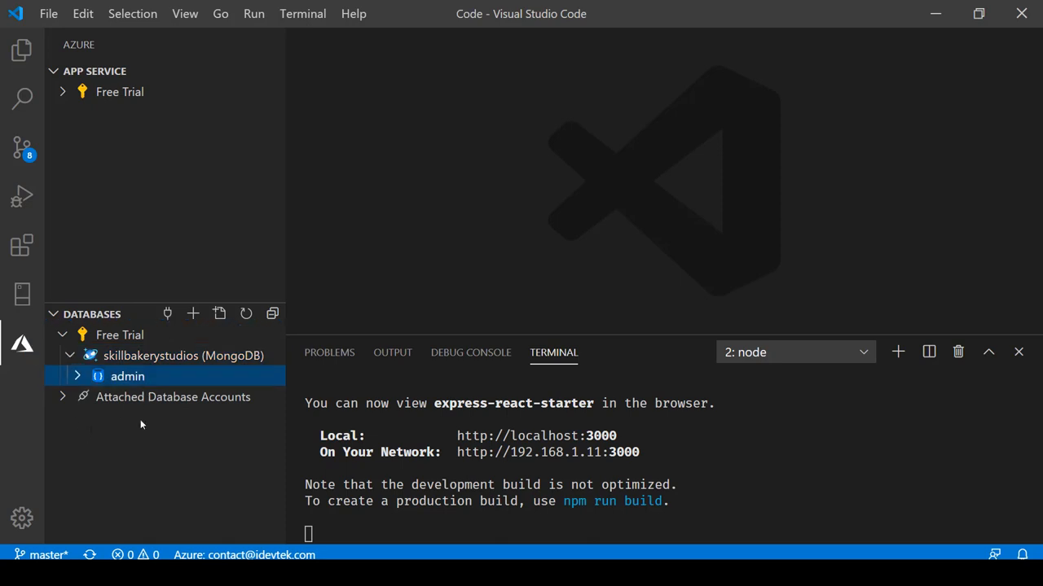
click(77, 375)
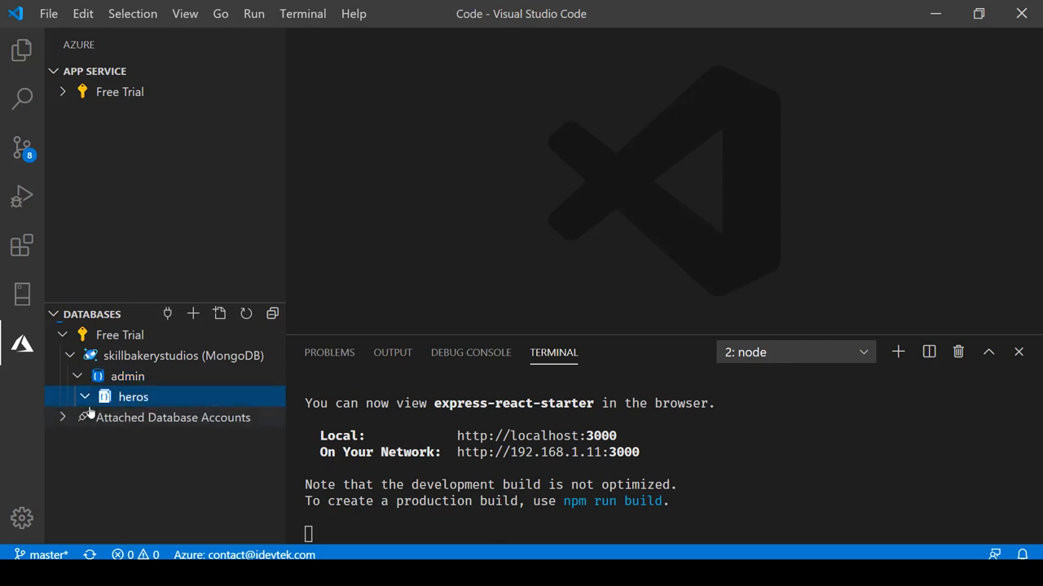
double_click(147, 417)
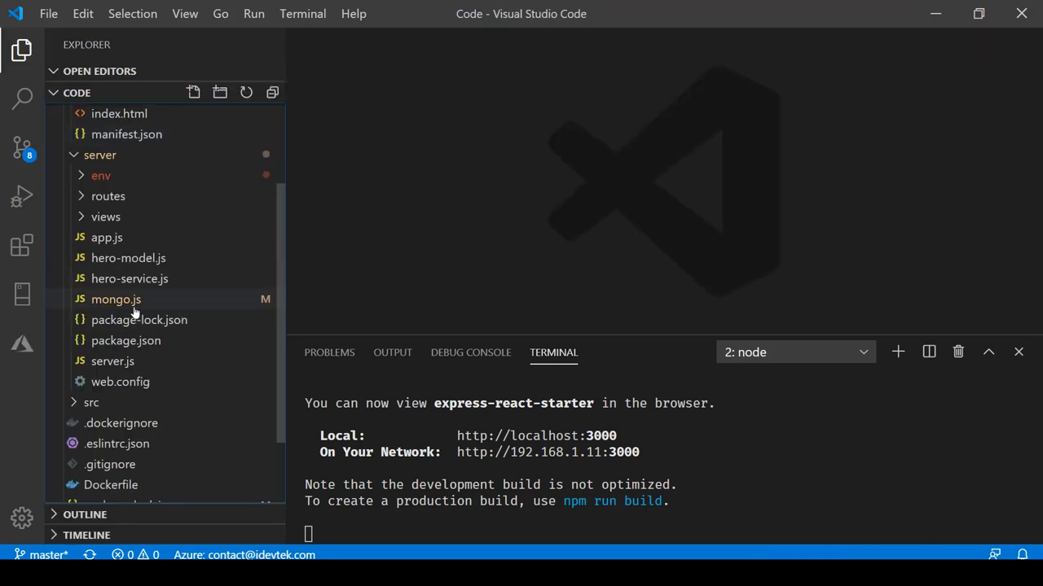
mouse_move(110, 264)
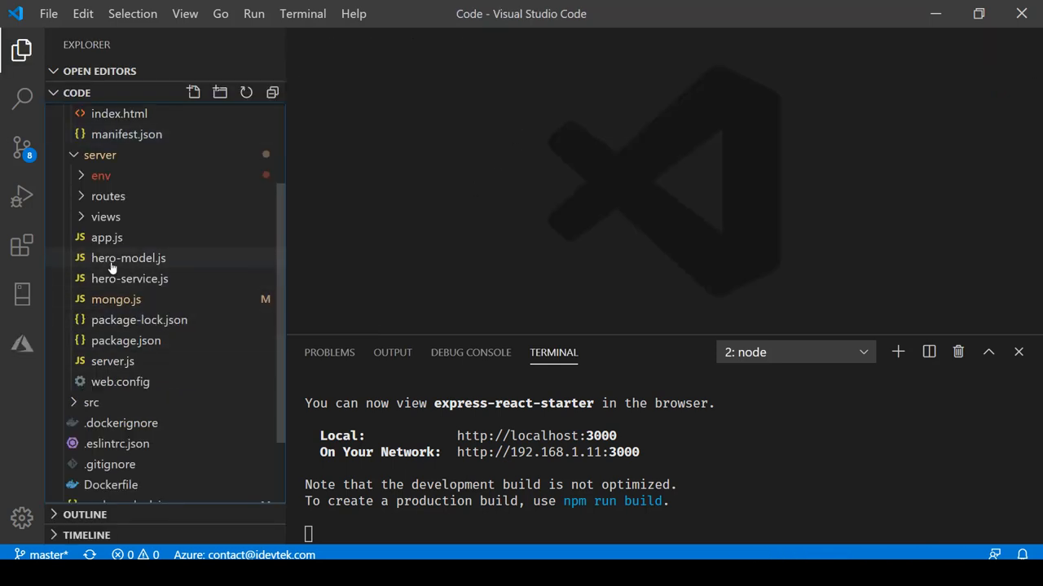
- Review the Hero schema's unique id field and model line in hero-model.js, then switch to hero-service.js
double_click(127, 258)
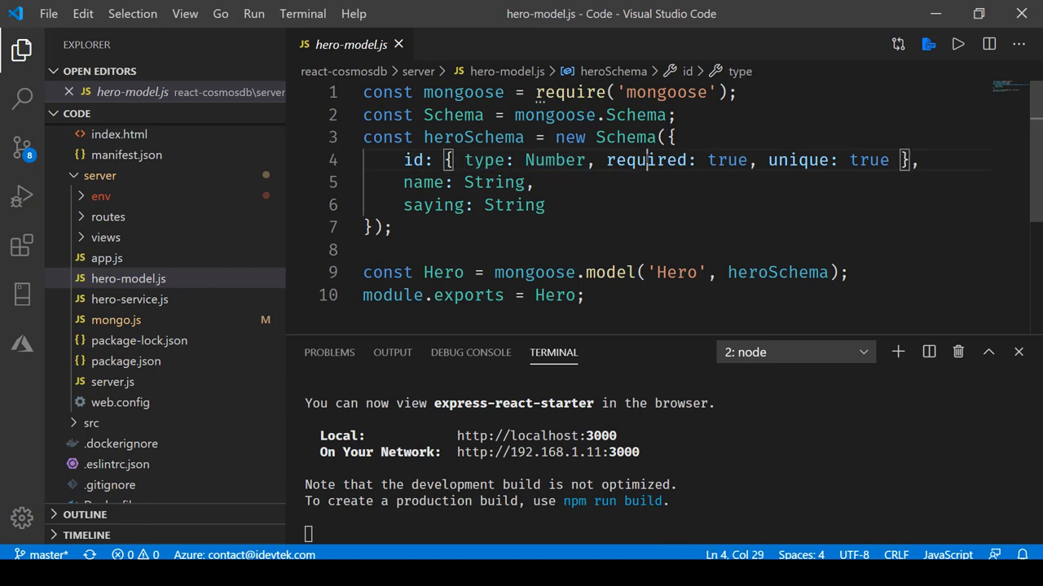
double_click(798, 160)
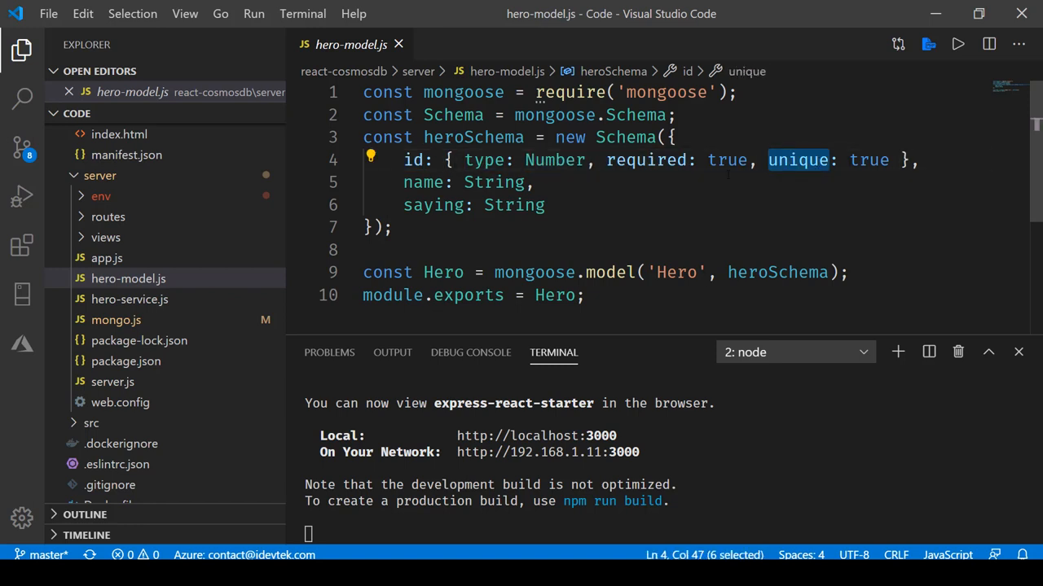
drag(403, 182, 544, 206)
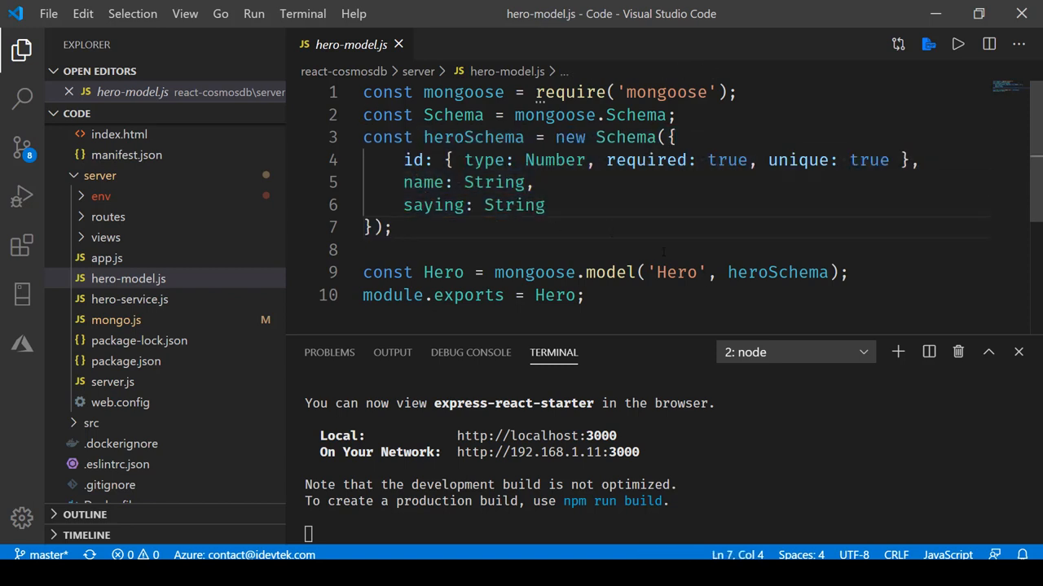
mouse_move(534, 272)
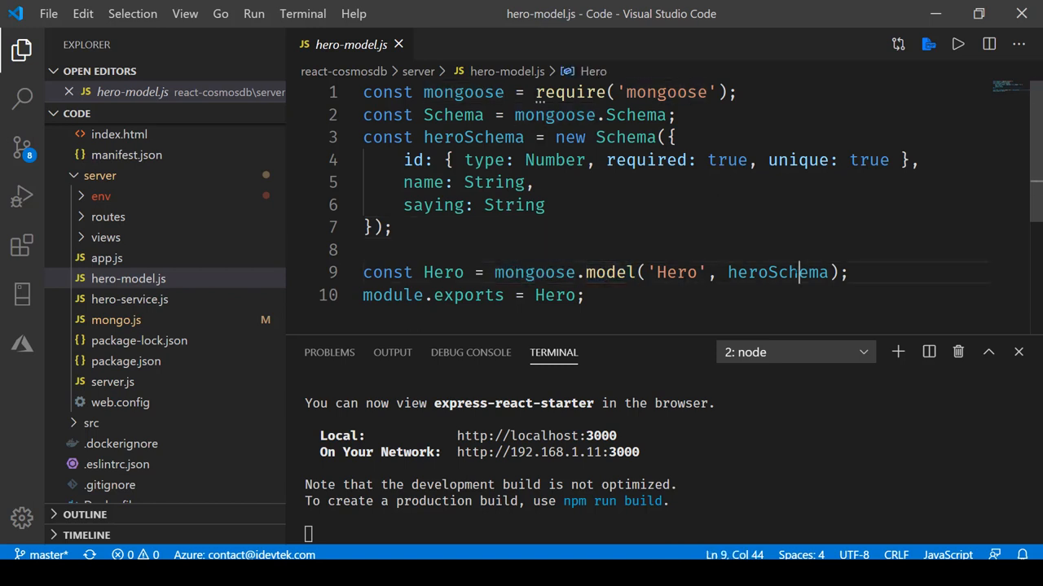
click(434, 272)
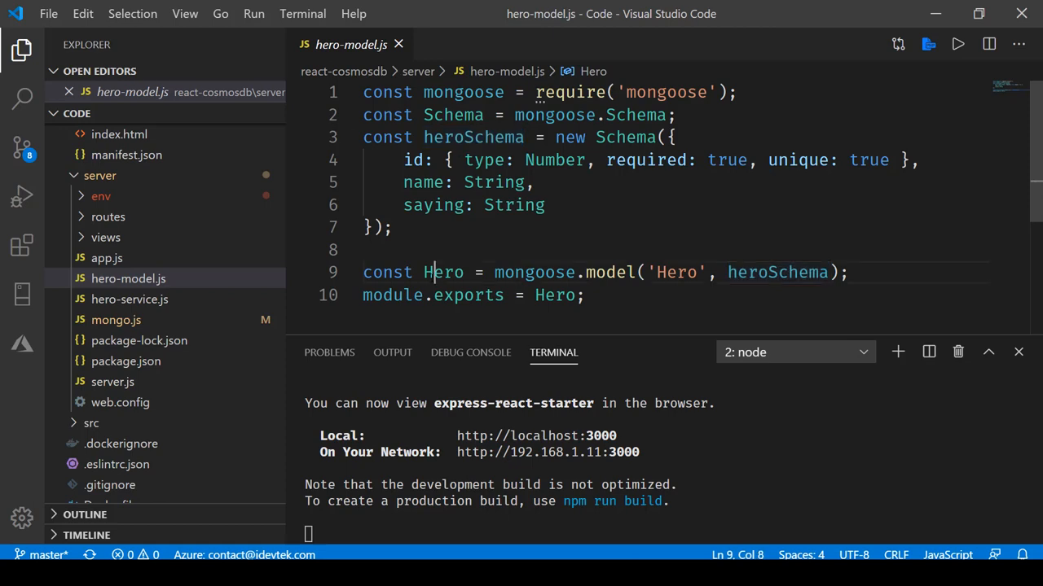
double_click(443, 272)
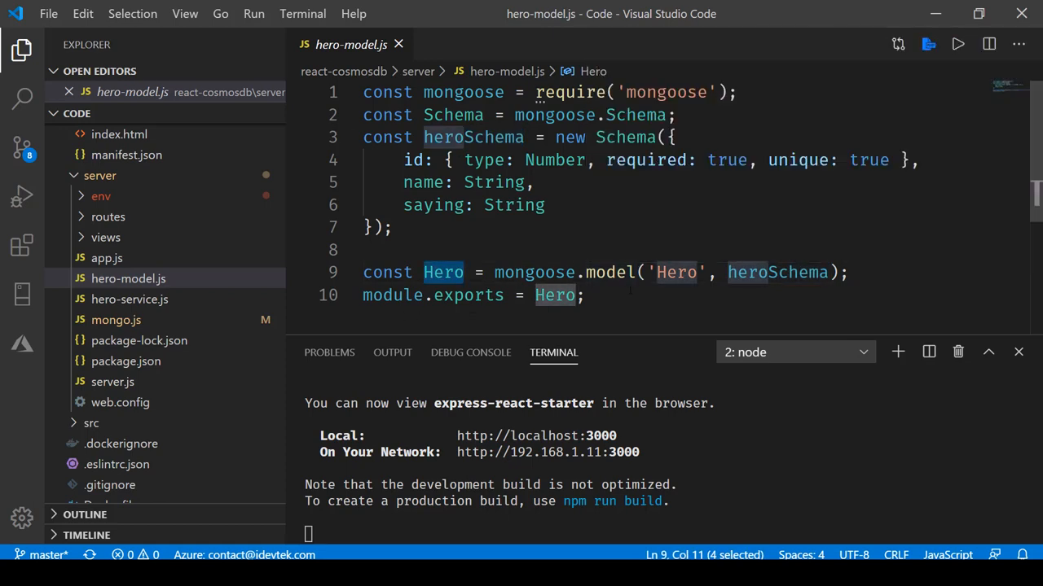
key(ctrl+a)
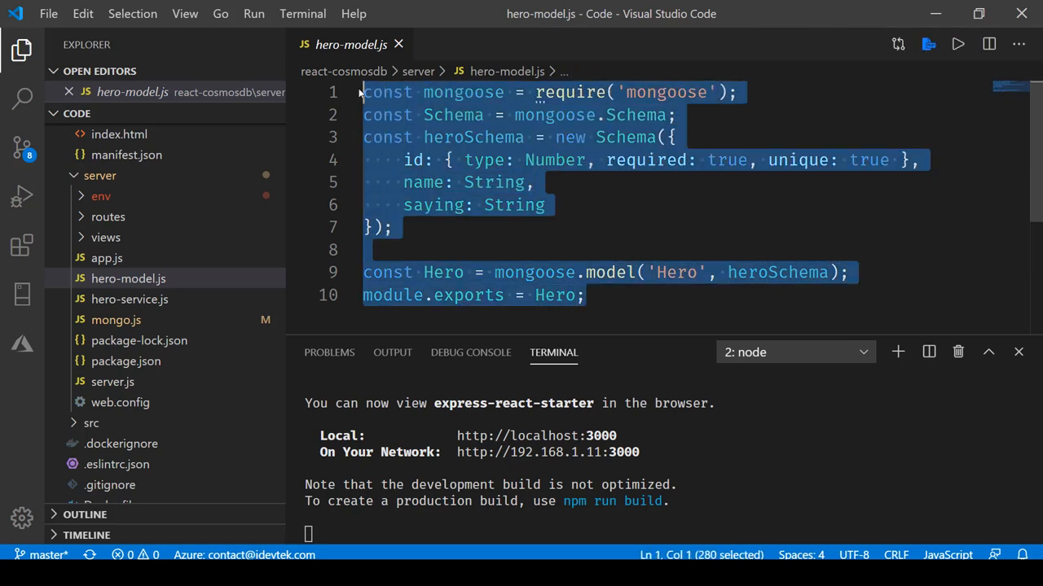
click(129, 362)
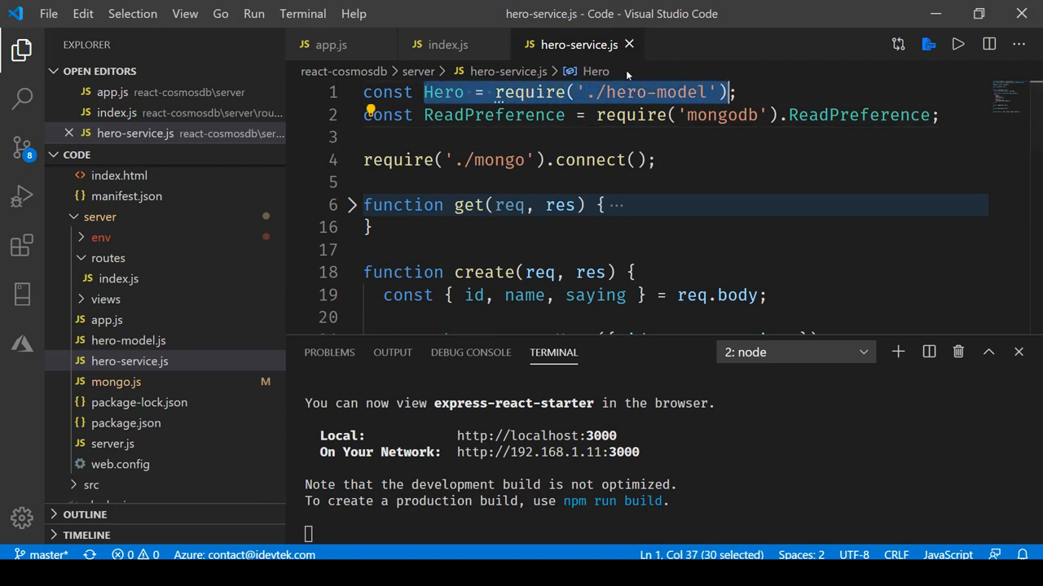
- Unfold and read the create function in hero-service.js
scroll(down, 3)
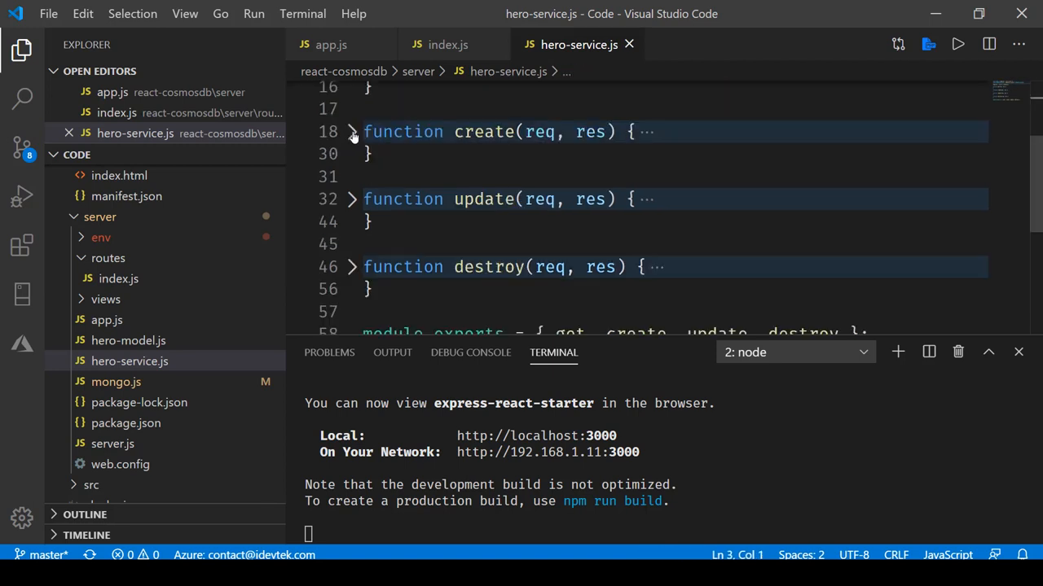
click(352, 132)
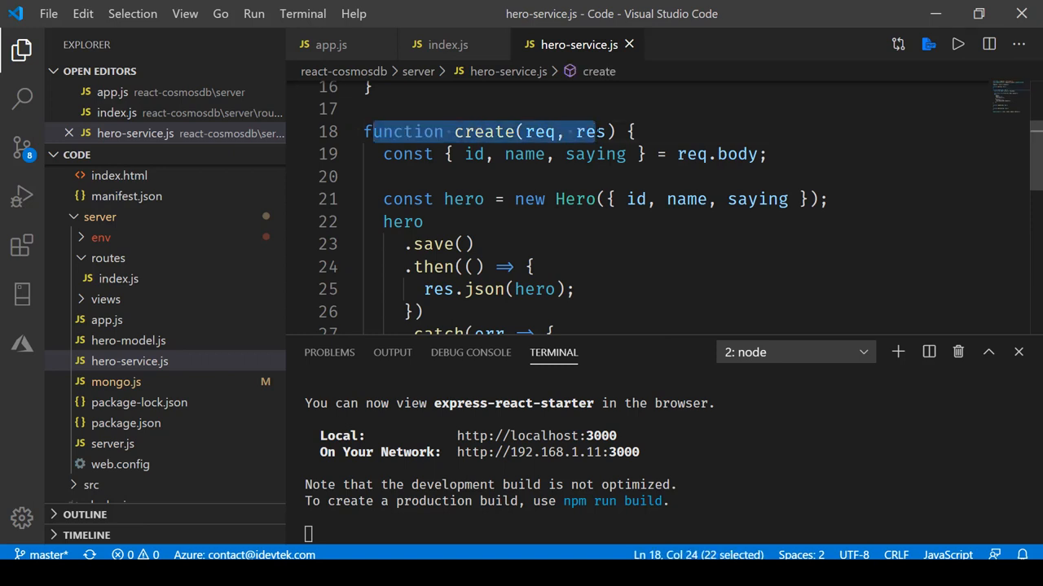
scroll(down, 3)
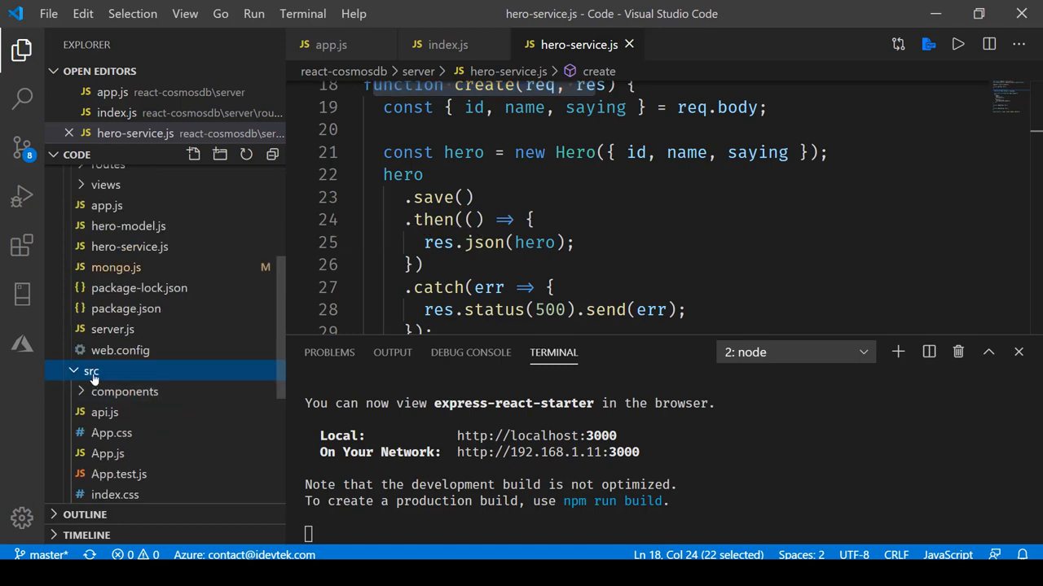
- Open api.js from the src folder and collapse its get and create methods
click(104, 433)
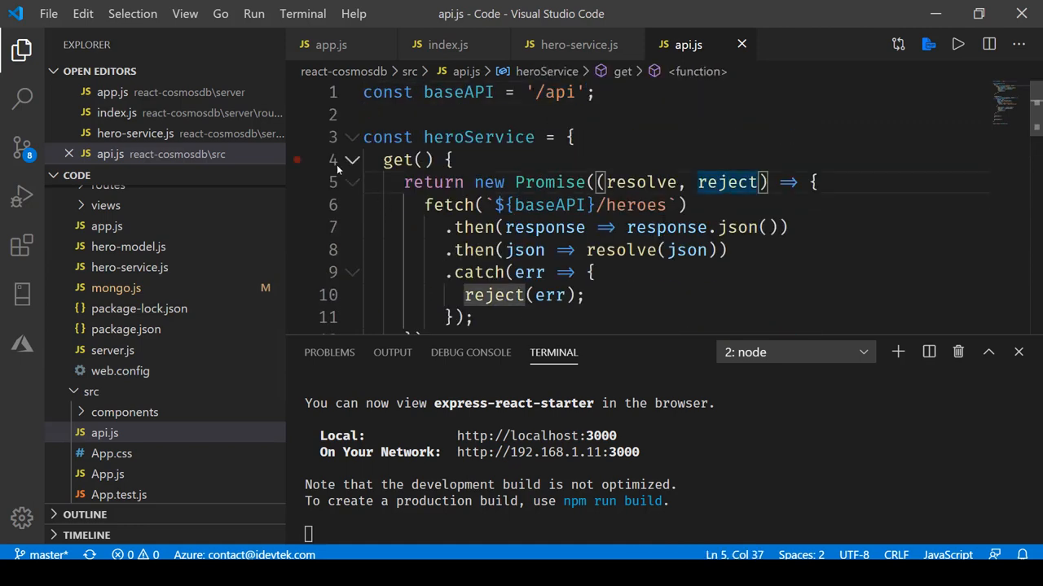
click(352, 159)
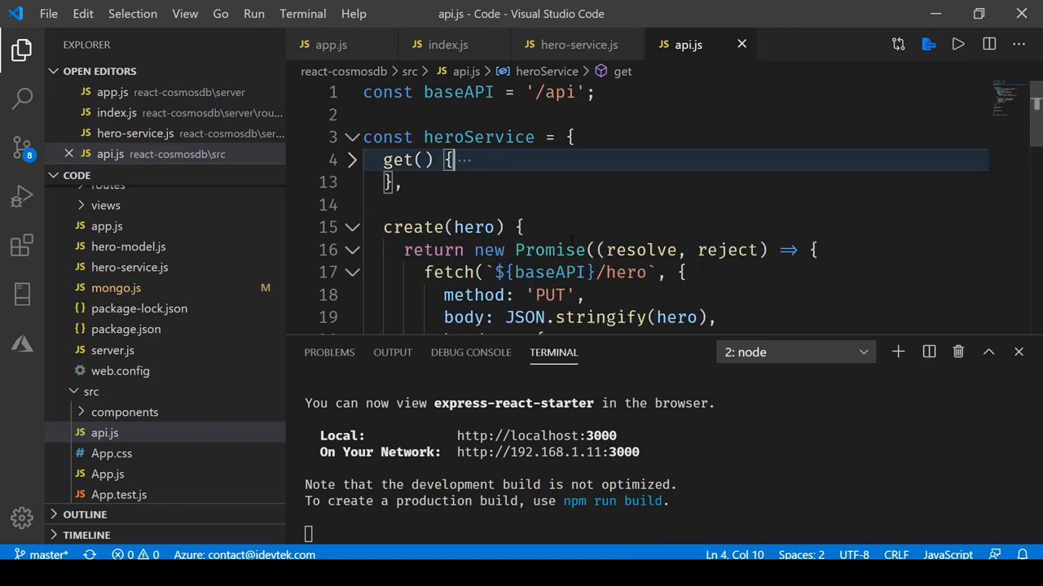
click(351, 228)
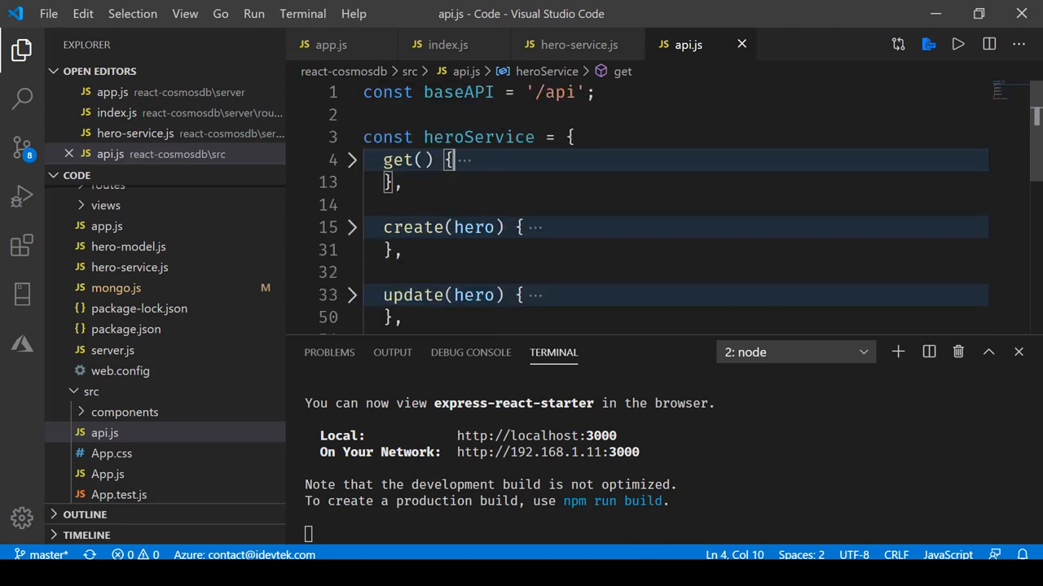